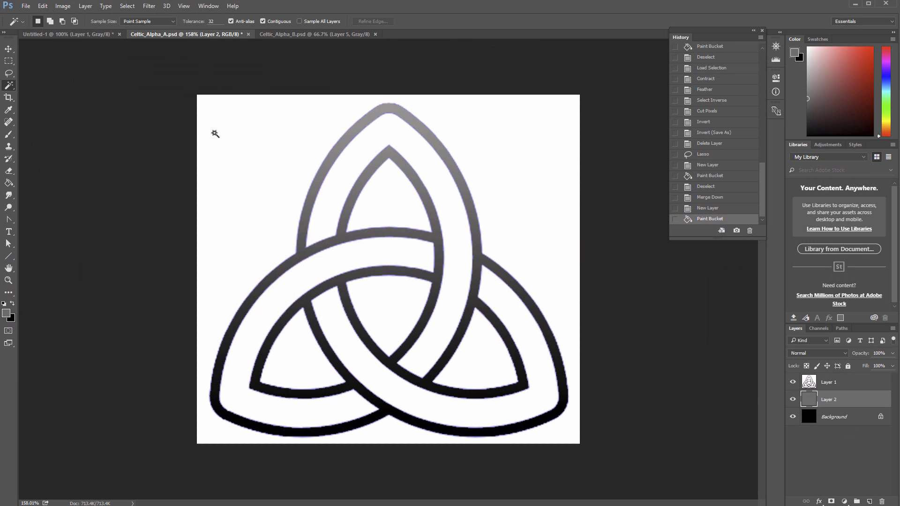
- Fill the knot selection with white on its own layer, deselect, and hide the outline and fill layers
click(389, 313)
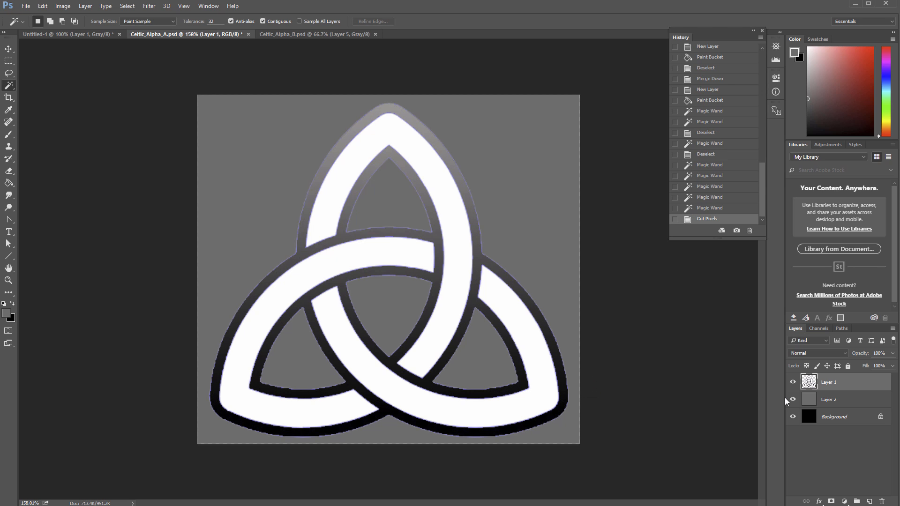
click(793, 382)
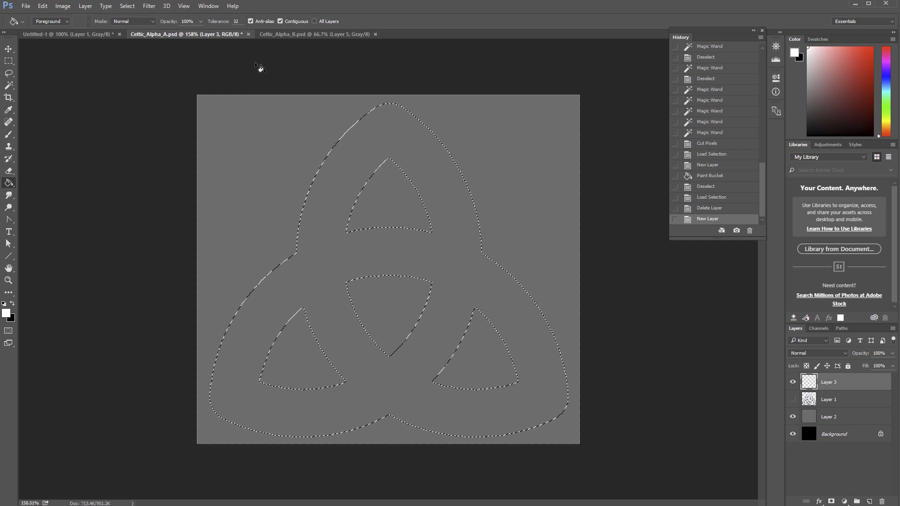
click(127, 6)
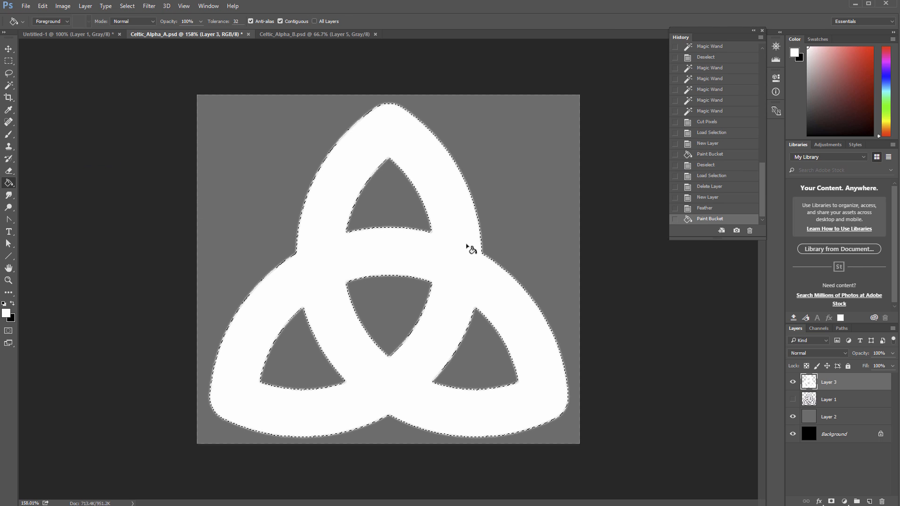
click(794, 400)
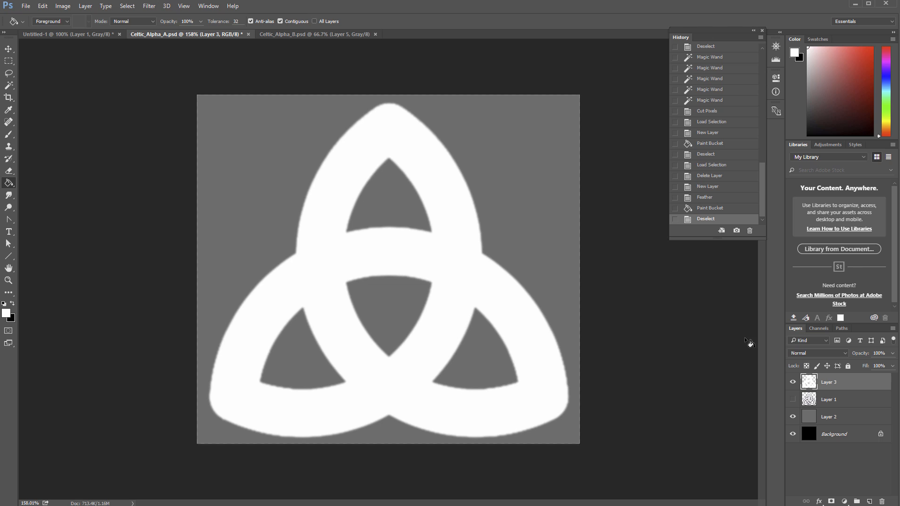
click(793, 400)
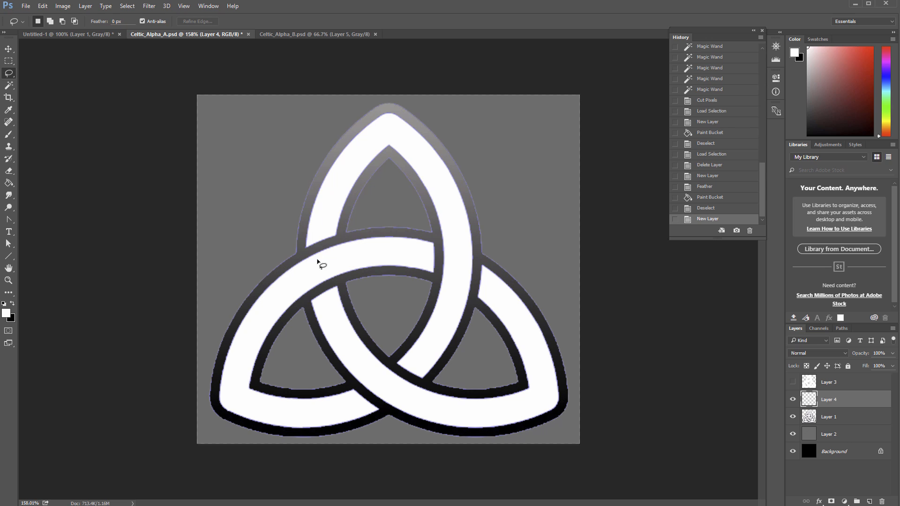
mouse_move(301, 255)
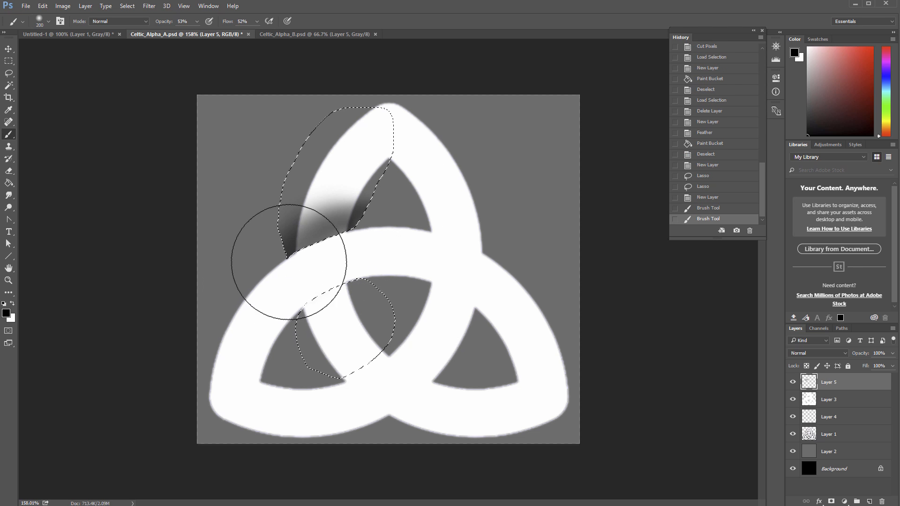
- Brush a soft black shadow under the upper-left crossing strand and erase the excess
drag(287, 259, 354, 321)
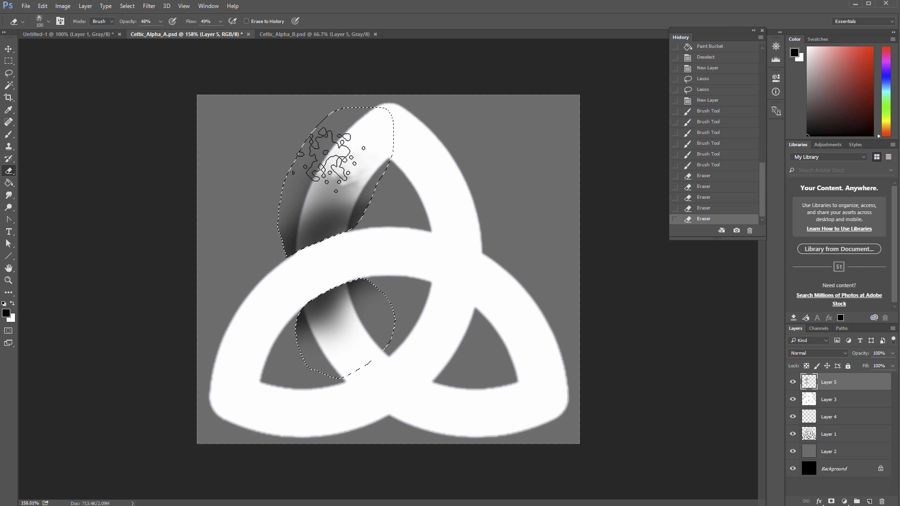
click(708, 154)
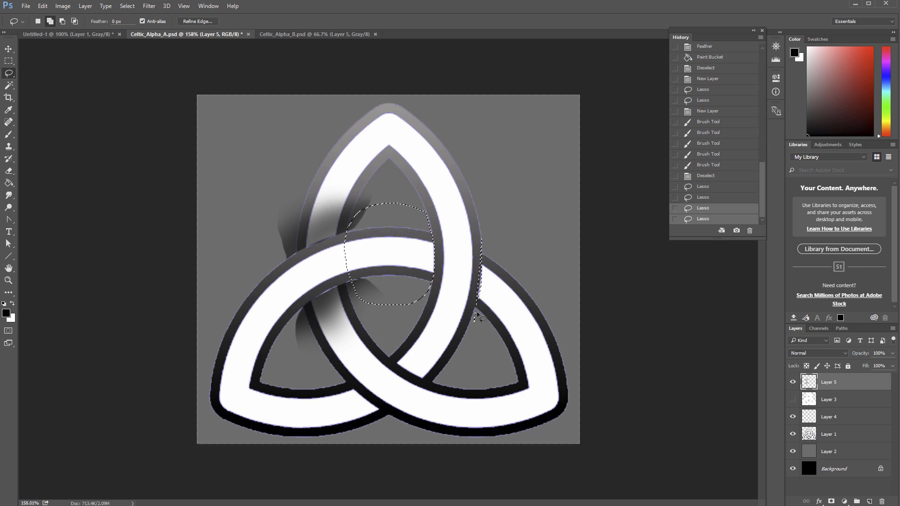
- Lasso another crossing, brush its shadow, and smudge the shading along the lower strand
click(829, 417)
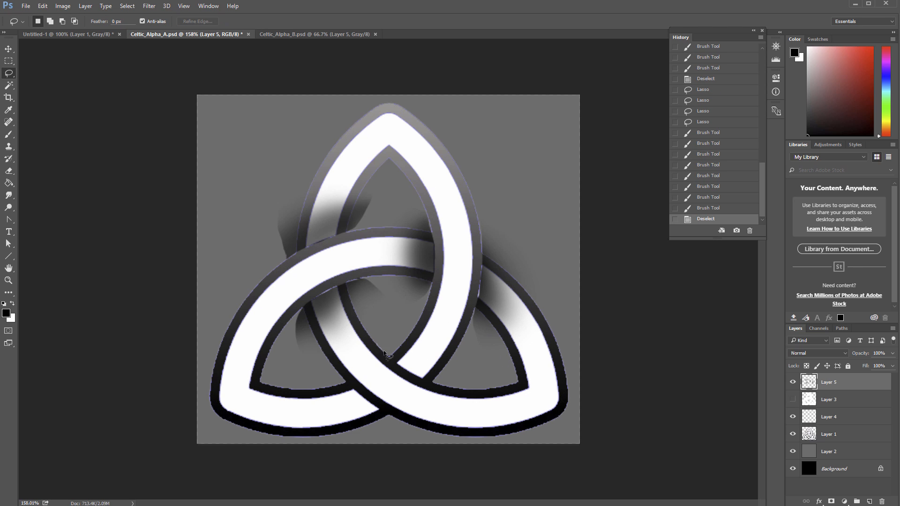
drag(385, 353, 270, 393)
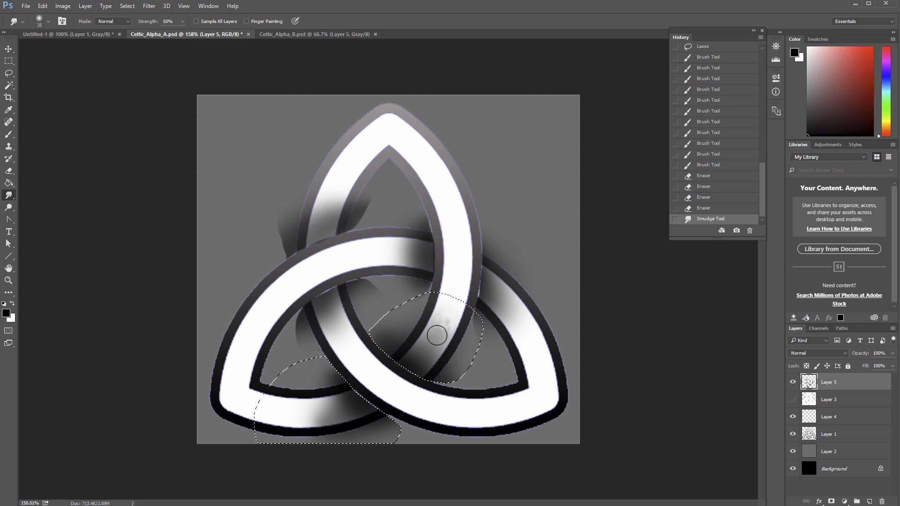
drag(436, 336, 488, 273)
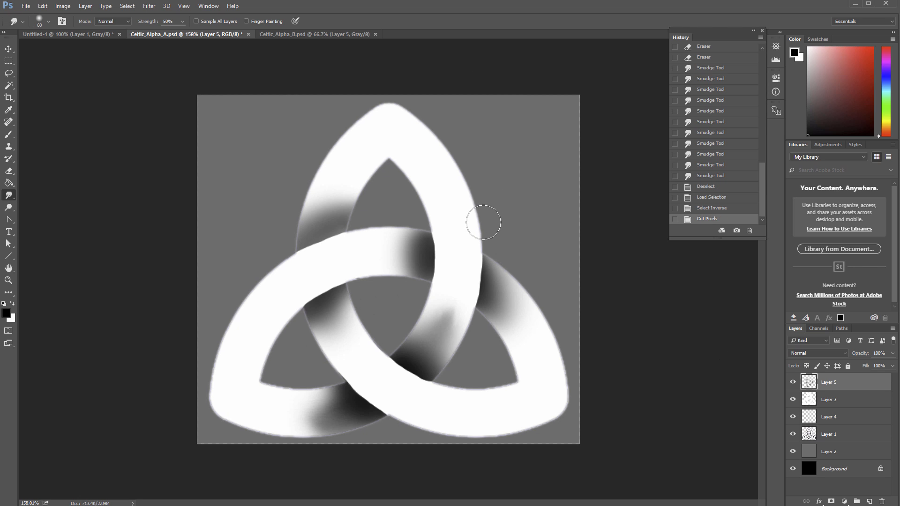
mouse_move(522, 250)
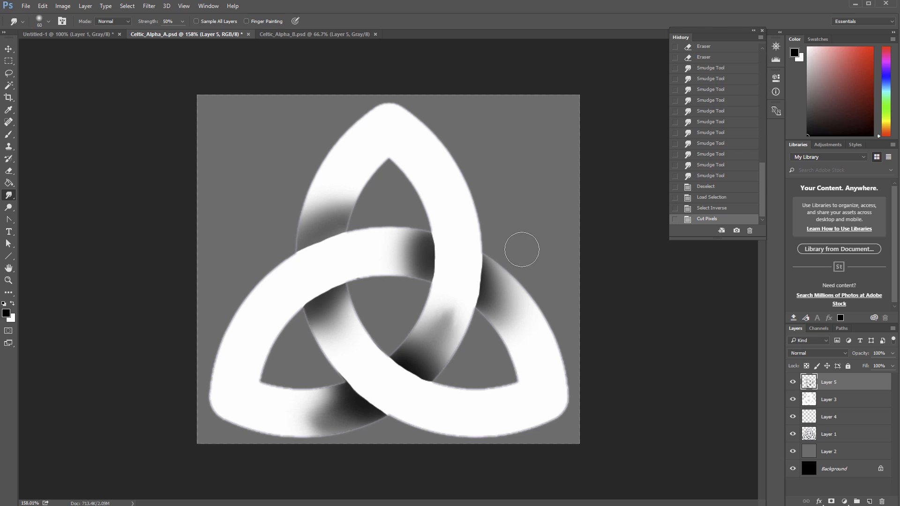
mouse_move(515, 250)
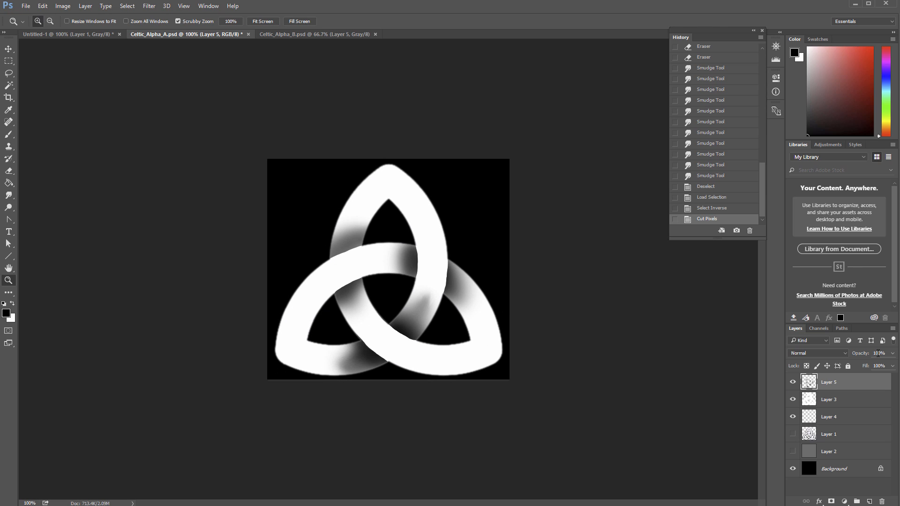
- Zoom on the knot and paint white highlights at the crossings and along a strand edge
drag(893, 366, 879, 366)
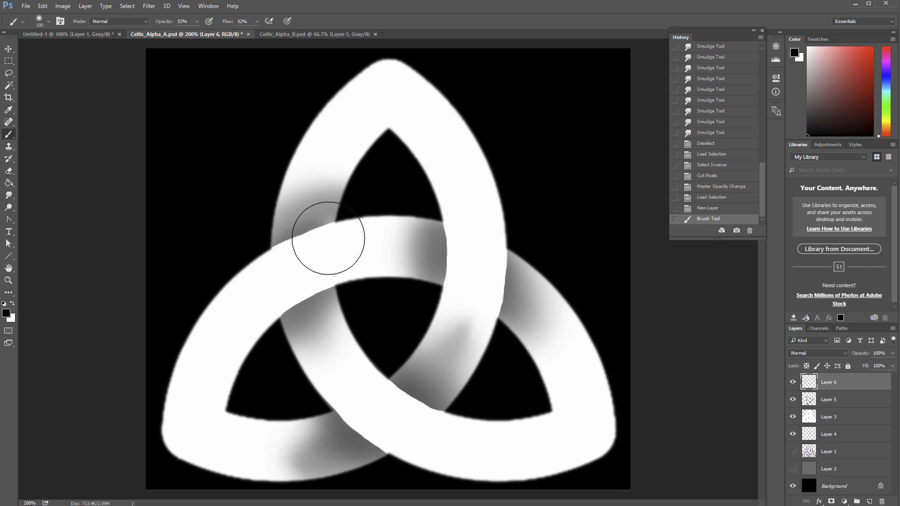
drag(330, 238, 473, 269)
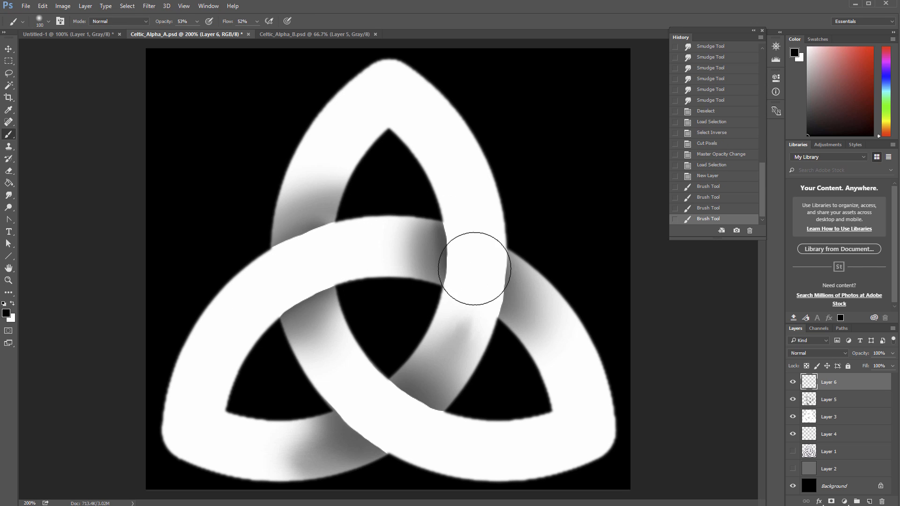
drag(474, 268, 439, 438)
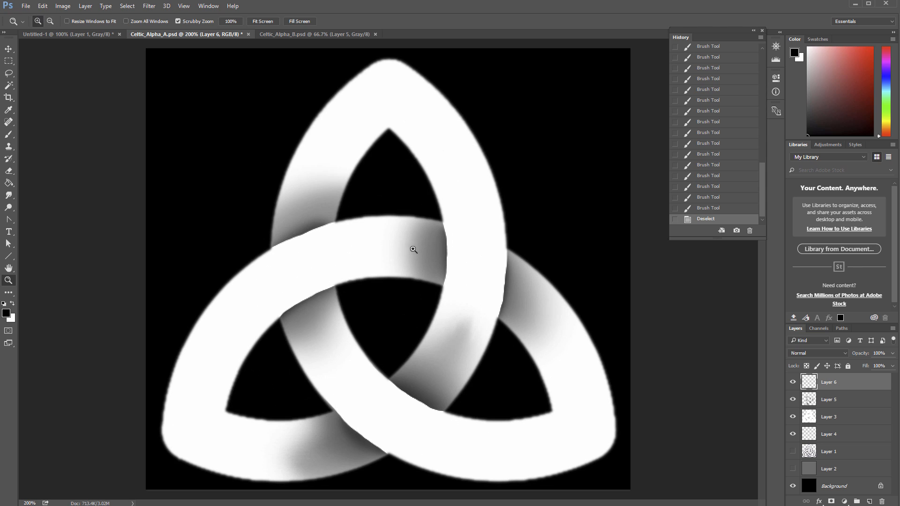
mouse_move(90, 292)
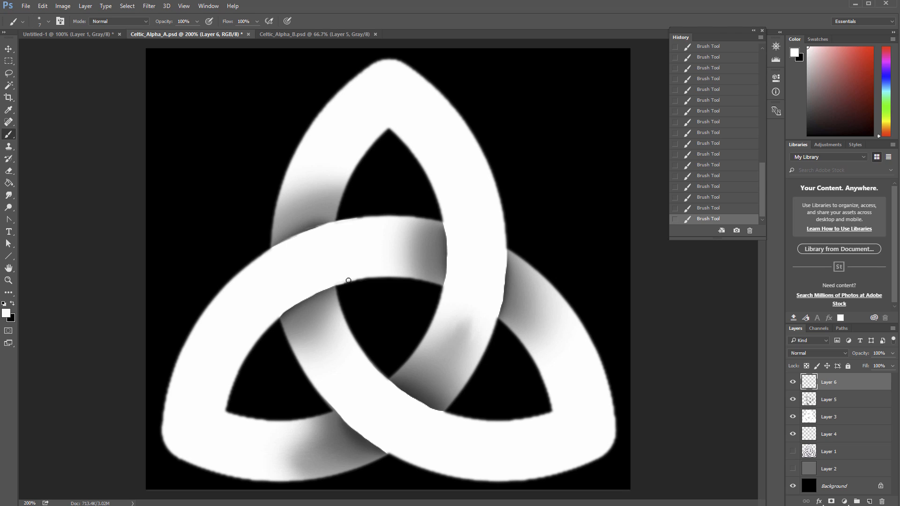
drag(349, 280, 335, 408)
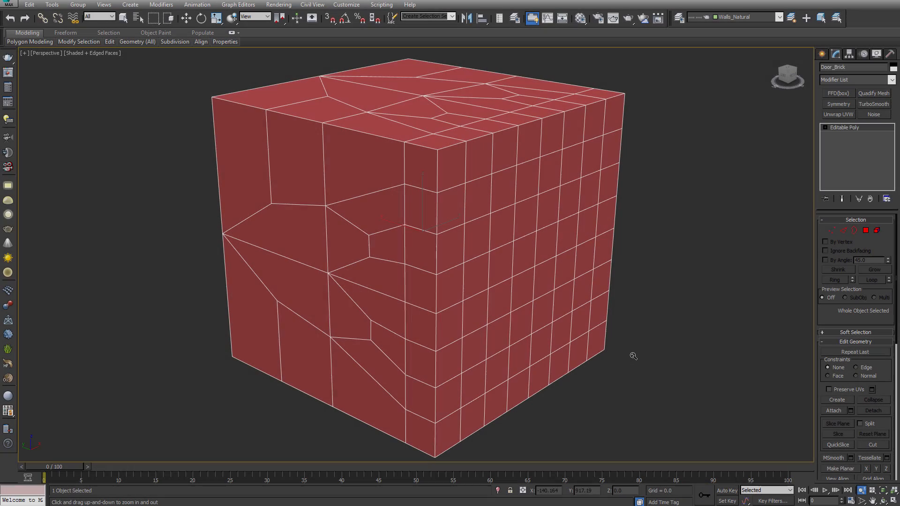
drag(633, 356, 636, 311)
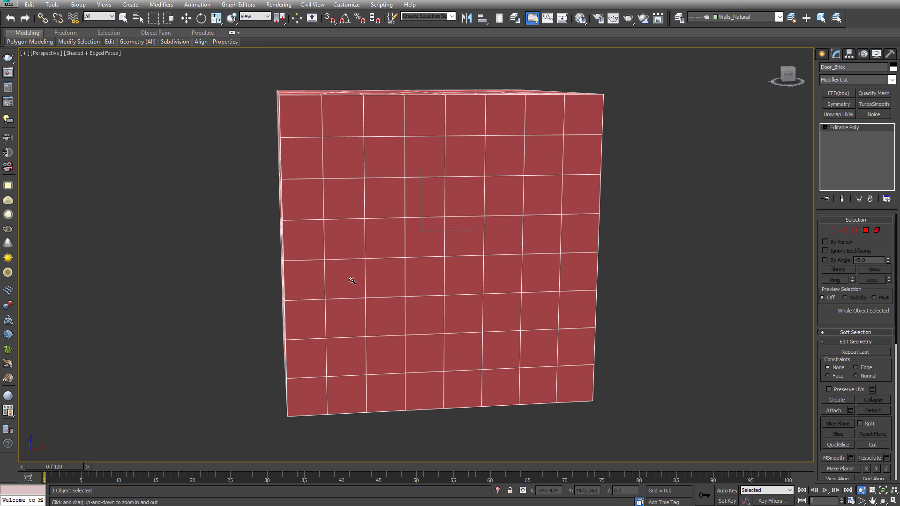
mouse_move(487, 223)
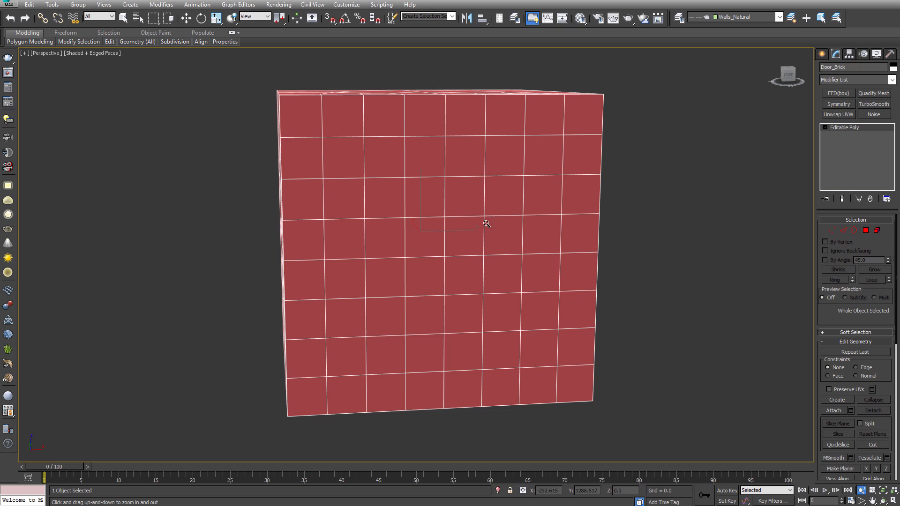
mouse_move(349, 282)
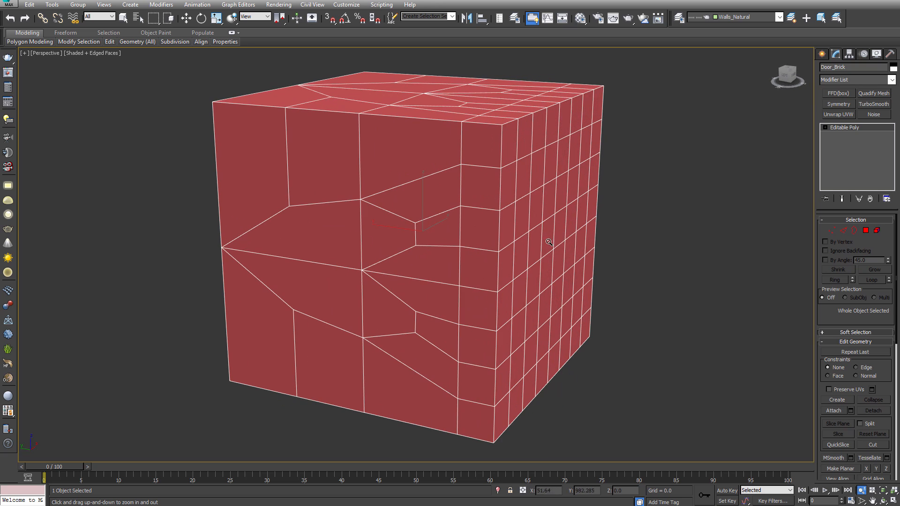
mouse_move(541, 305)
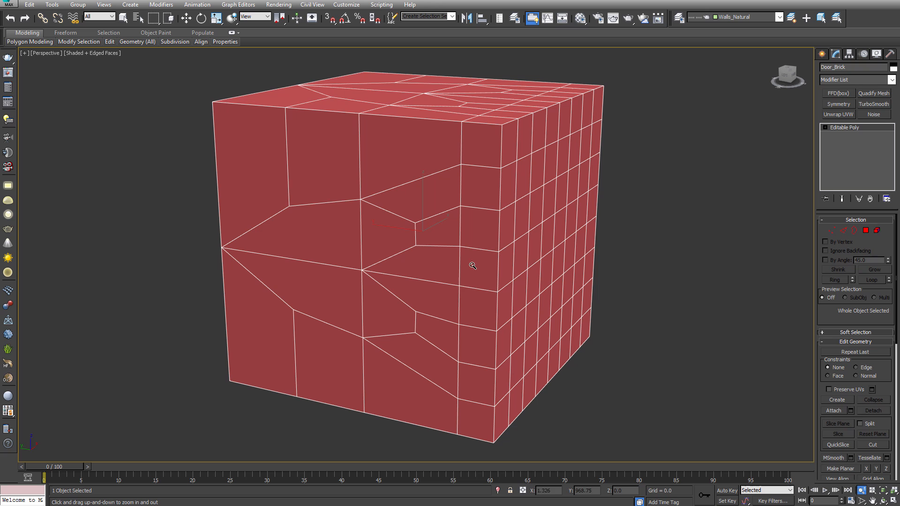
mouse_move(453, 278)
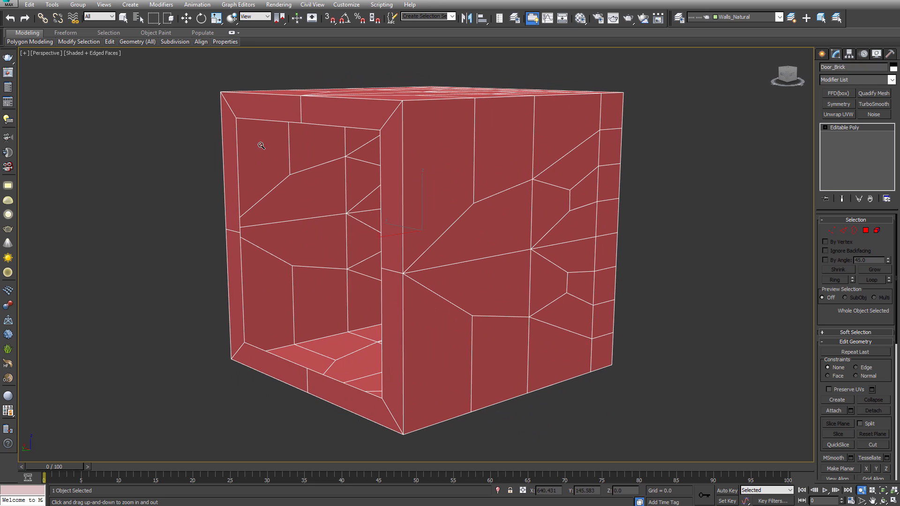
mouse_move(352, 214)
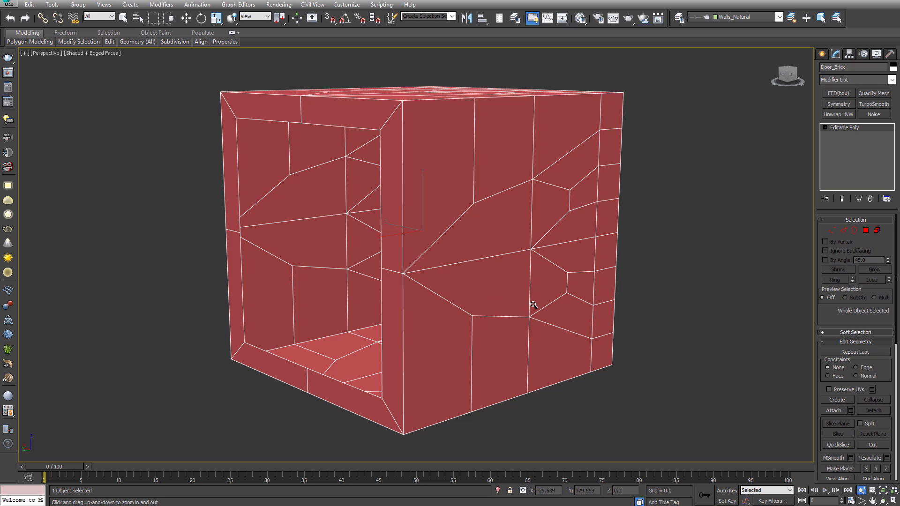
mouse_move(554, 301)
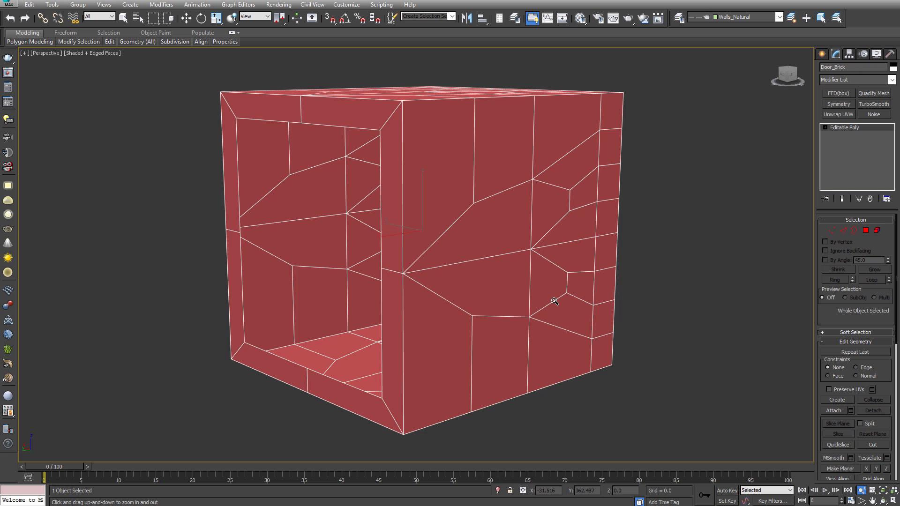
mouse_move(306, 175)
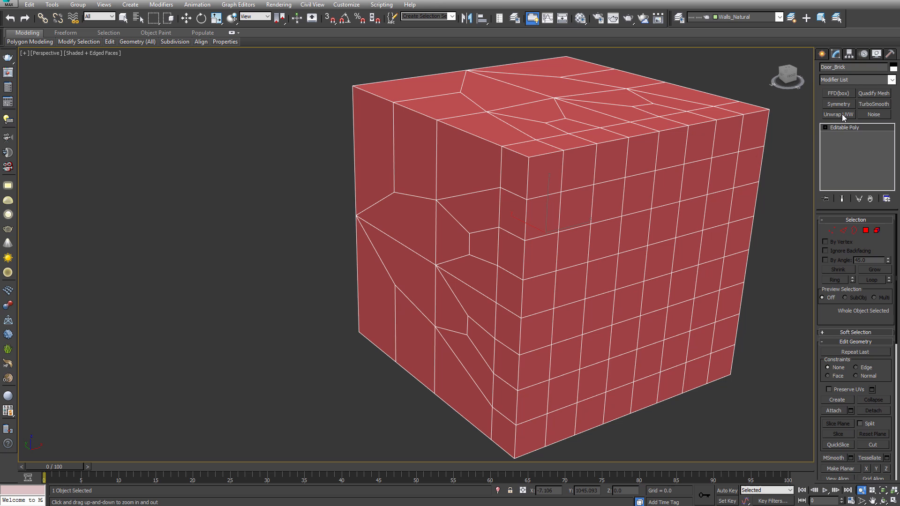
- Add an Unwrap UVW modifier to the cube and bring up the Edit UVWs window
click(843, 115)
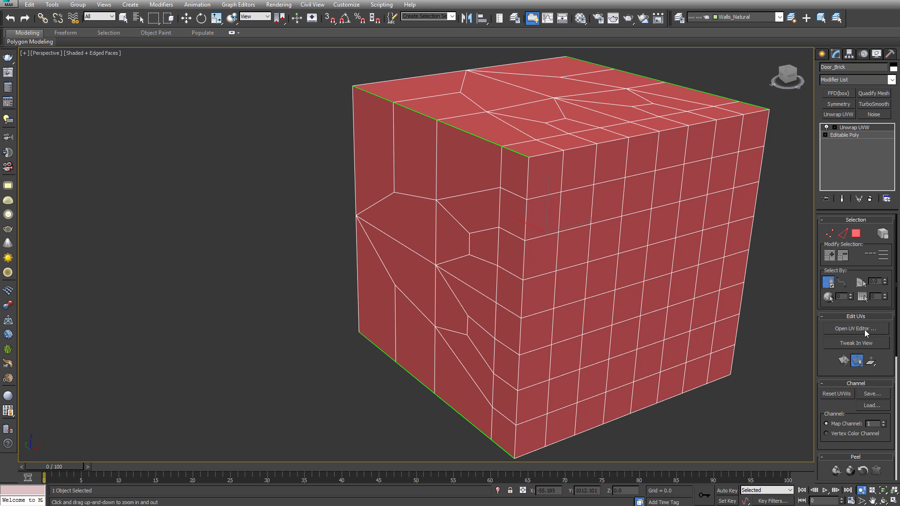
click(855, 328)
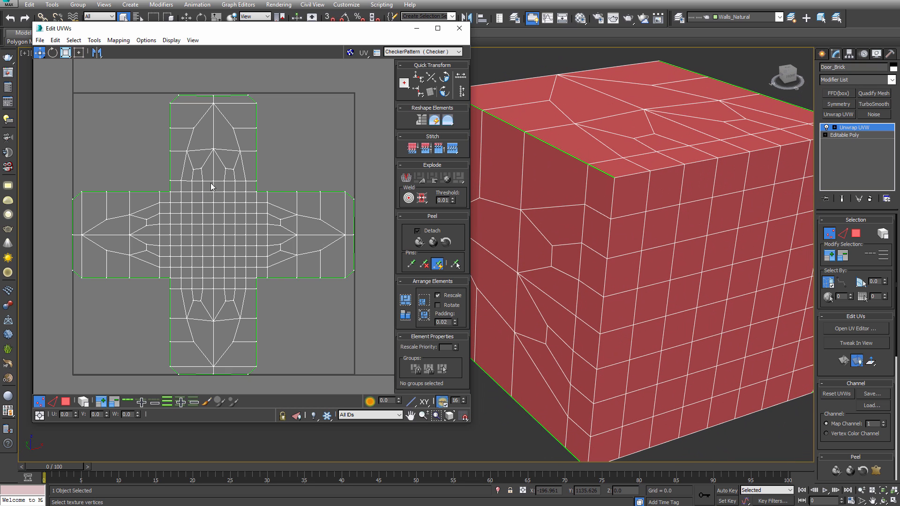
mouse_move(240, 282)
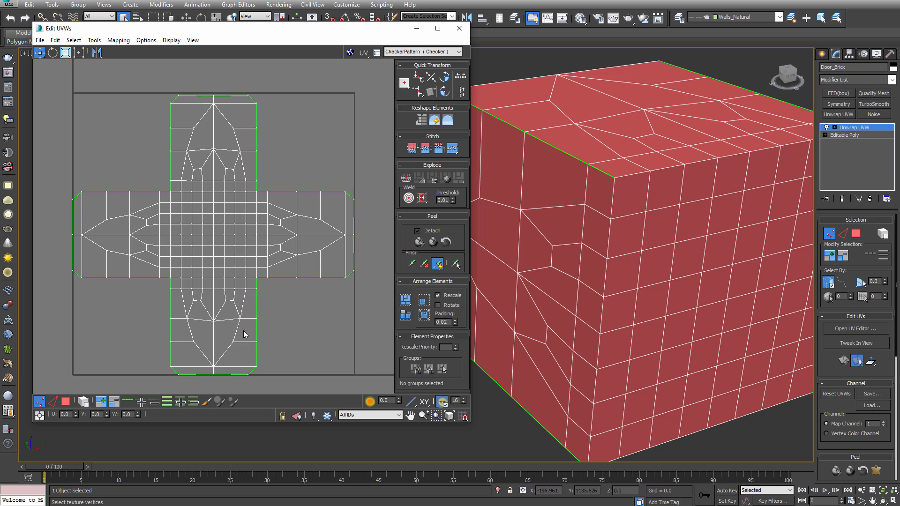
drag(241, 28, 245, 33)
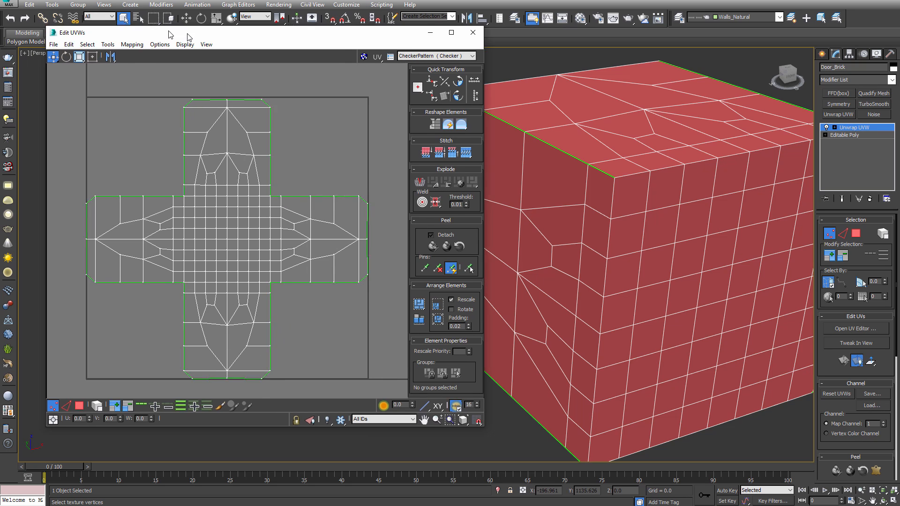
- Render the cube's UV layout out as a template image via Render UVW Template
click(231, 48)
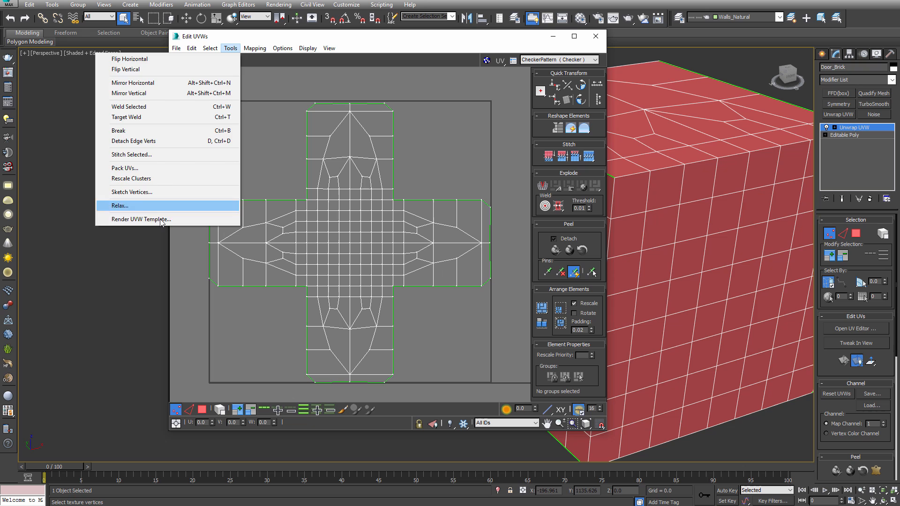
click(142, 219)
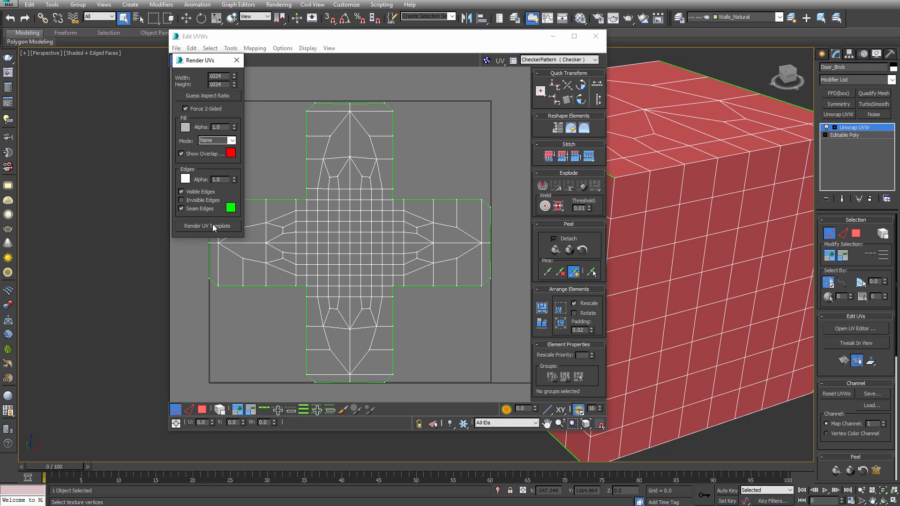
click(207, 226)
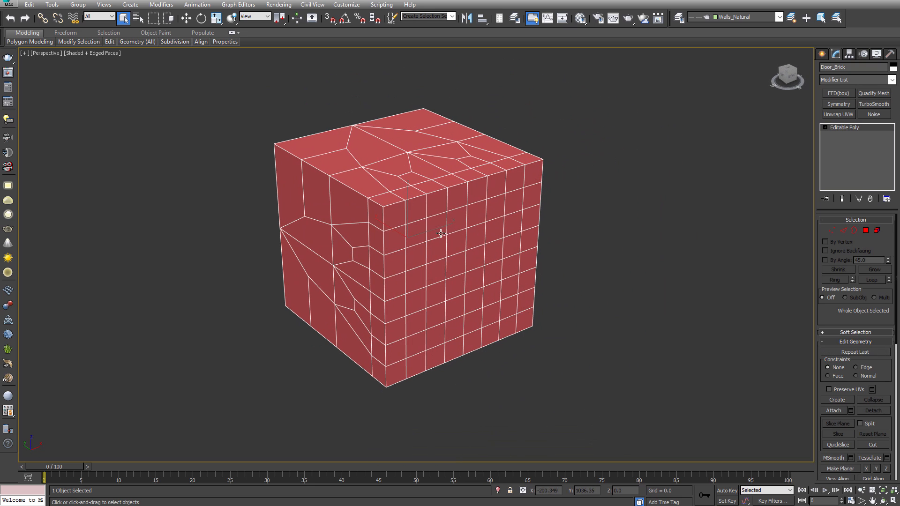
mouse_move(439, 228)
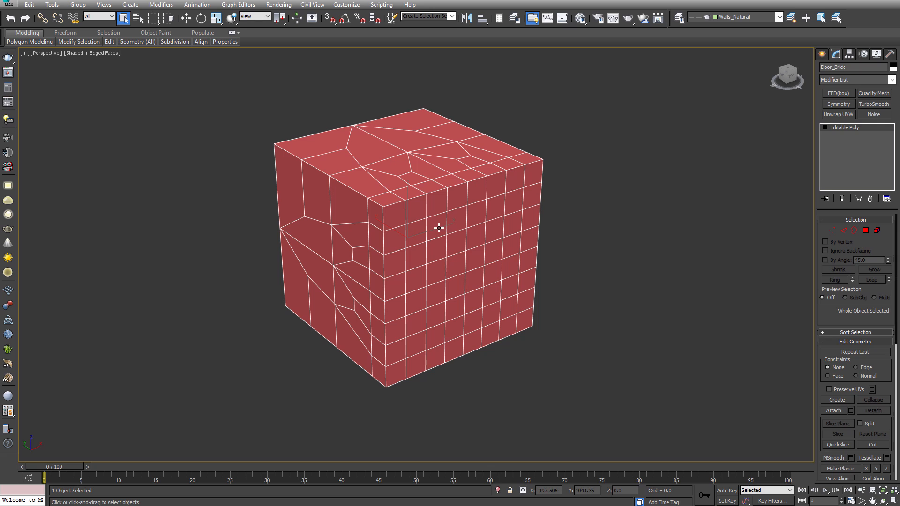
mouse_move(522, 198)
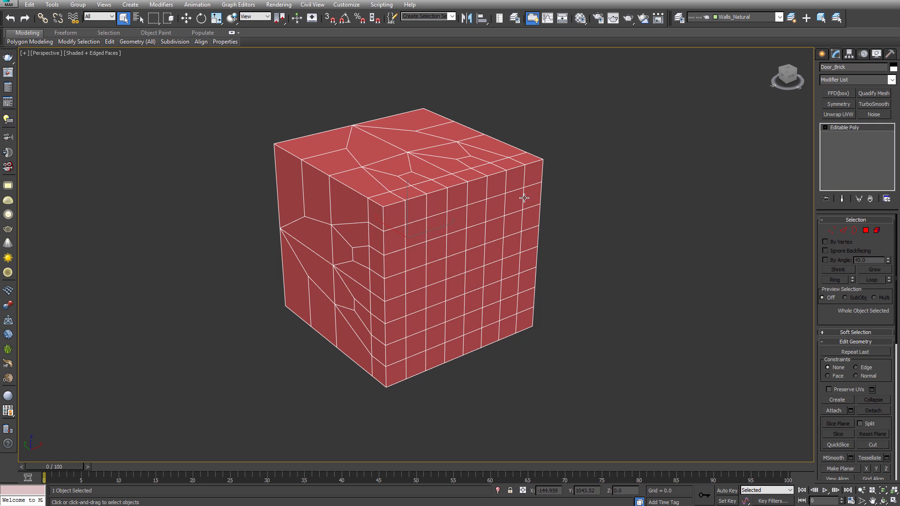
mouse_move(375, 201)
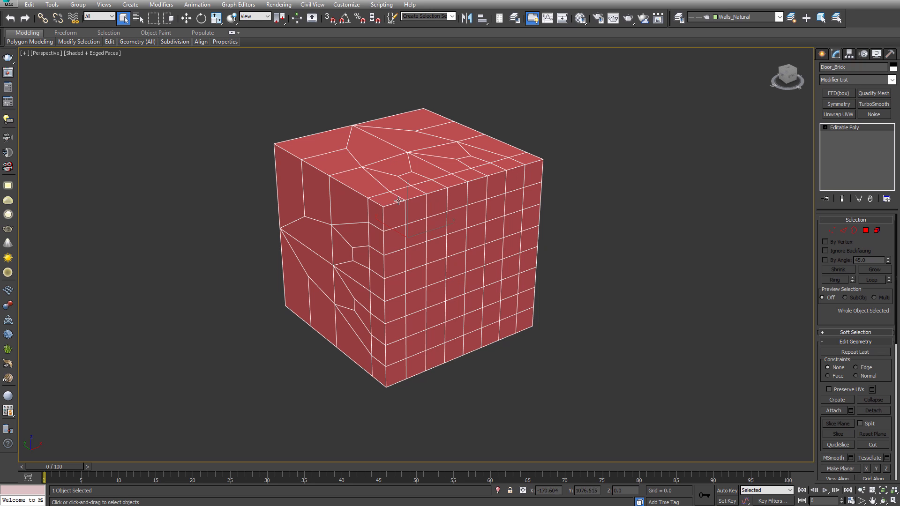
mouse_move(493, 175)
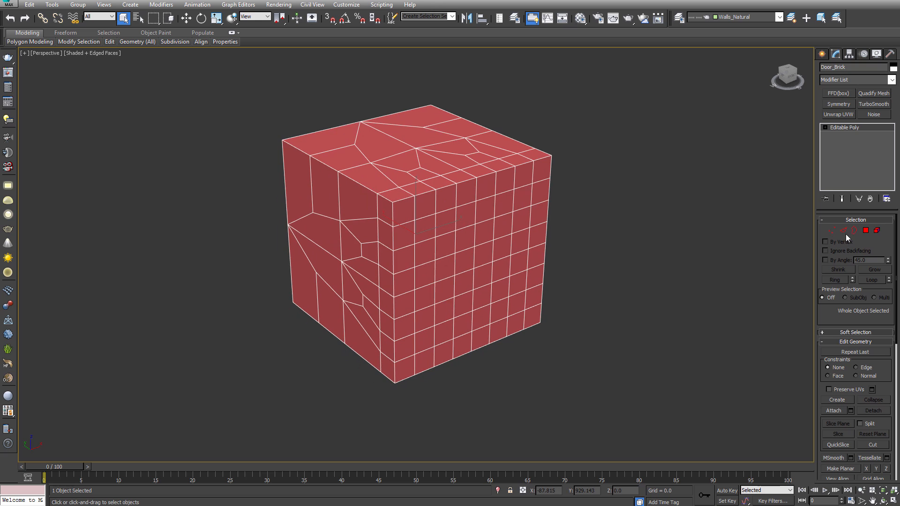
mouse_move(842, 223)
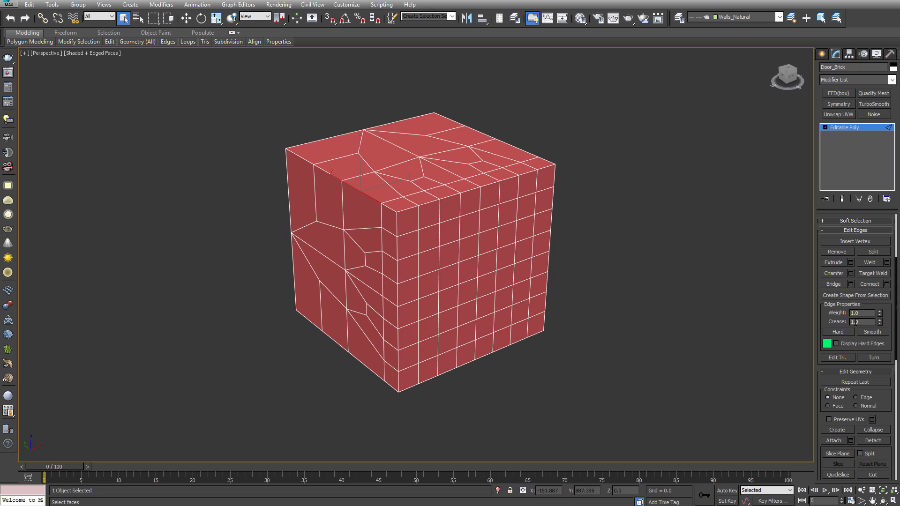
mouse_move(601, 290)
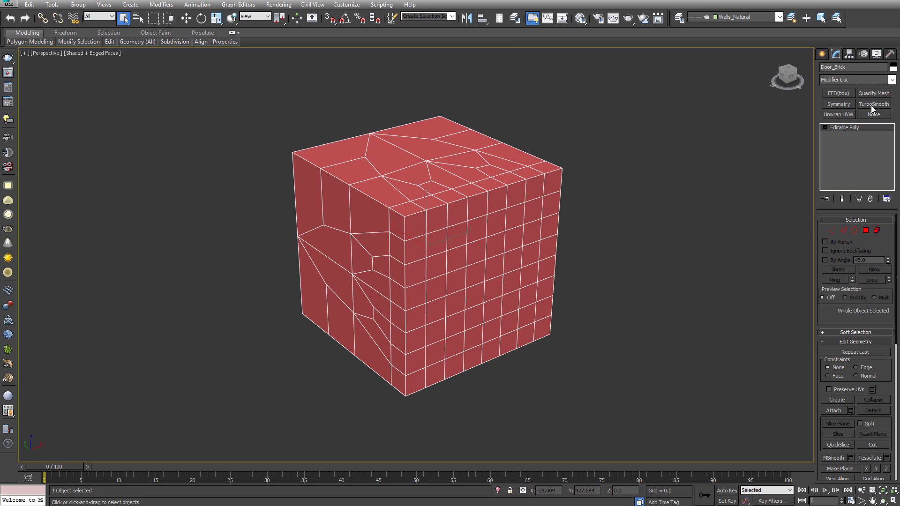
- Add a first TurboSmooth modifier and adjust its Iterations down to 0
click(873, 104)
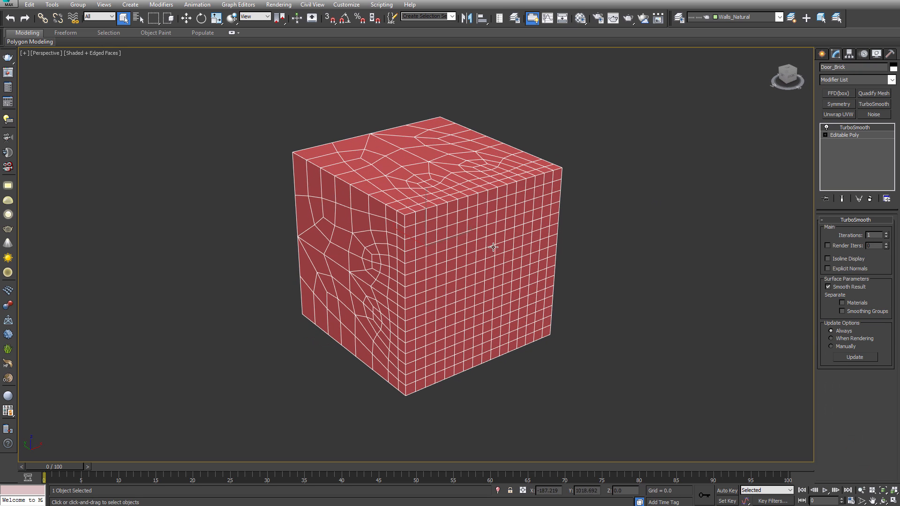
mouse_move(817, 246)
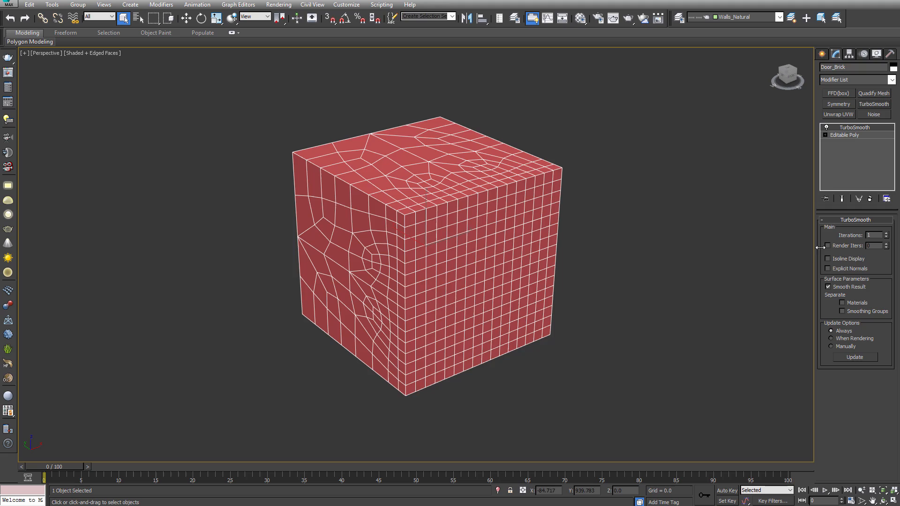
click(886, 234)
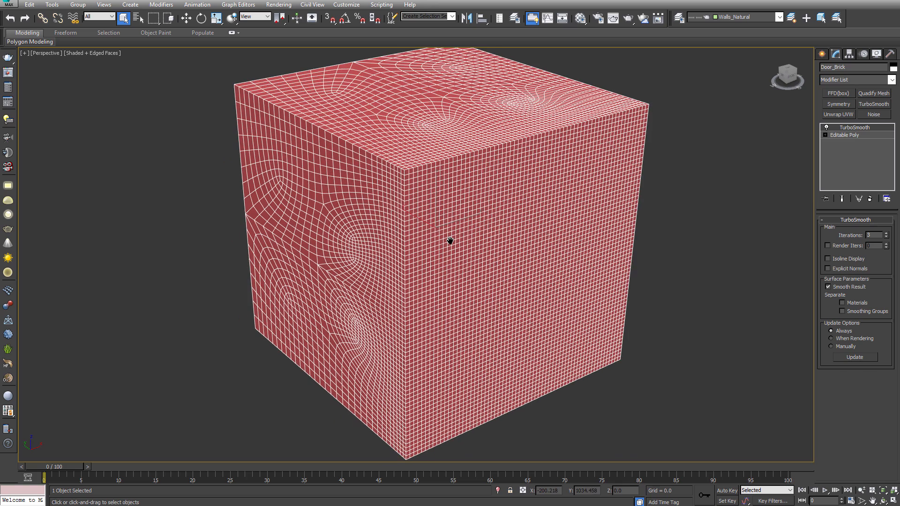
mouse_move(424, 204)
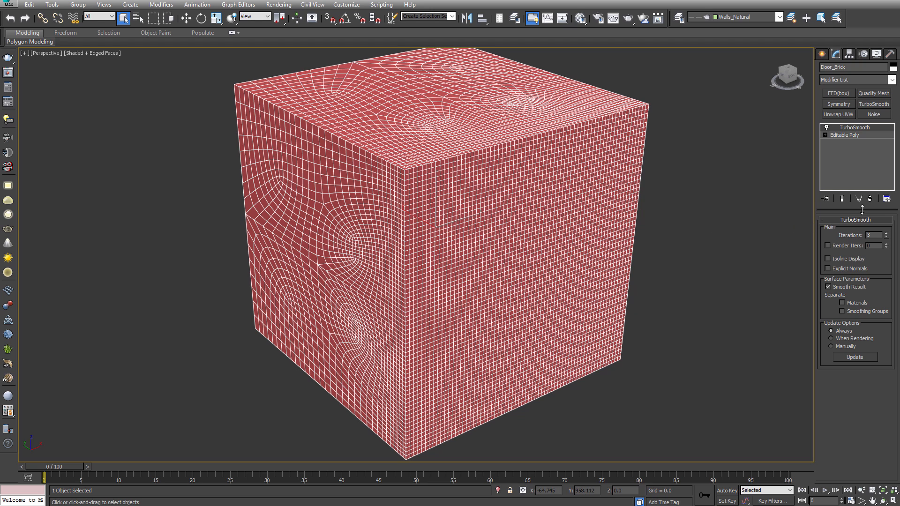
click(887, 237)
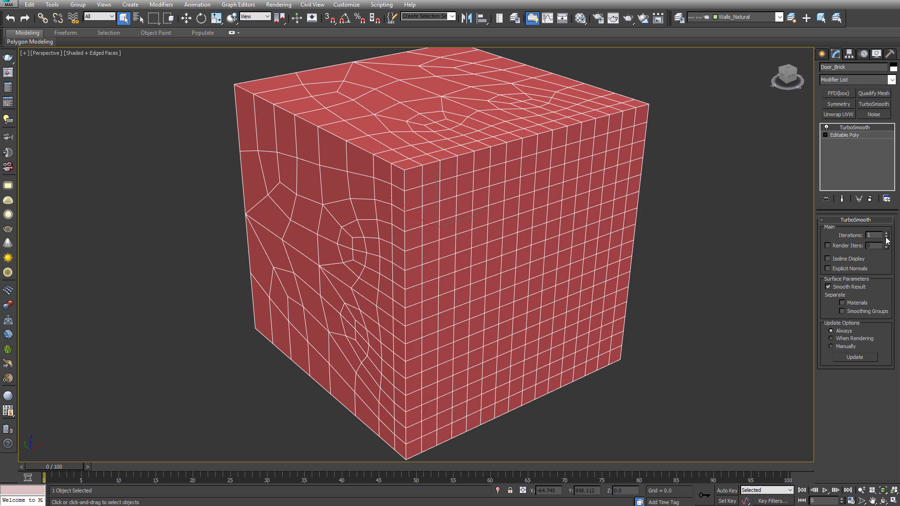
click(887, 237)
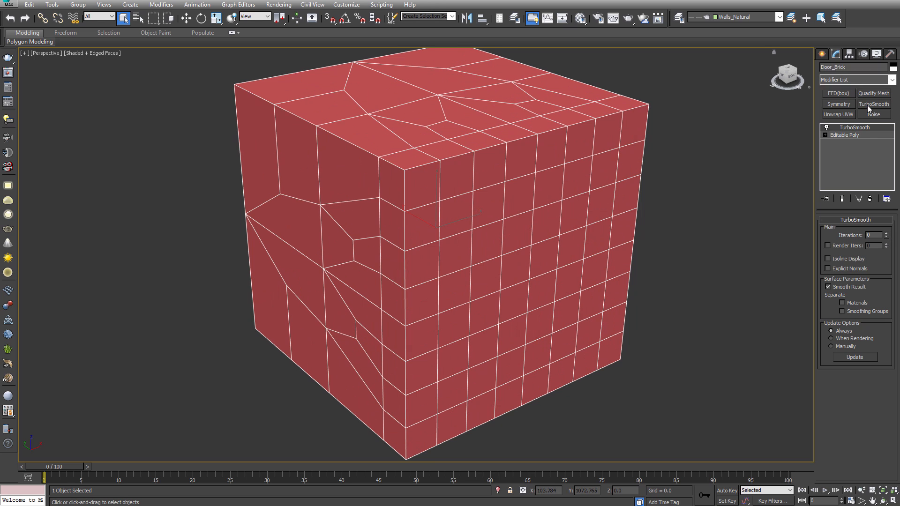
- Stack a second TurboSmooth at 1 iteration, deselect the cube and turn off Edged Faces with F4
click(873, 104)
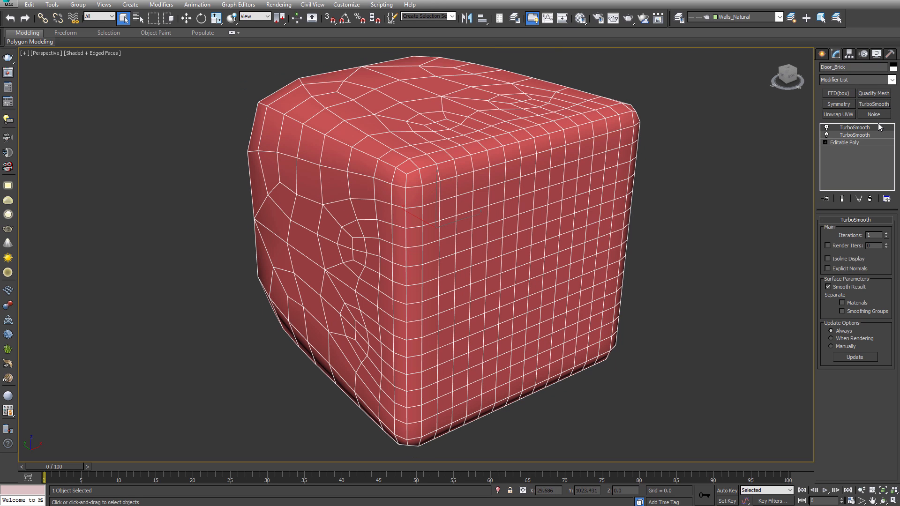
mouse_move(353, 129)
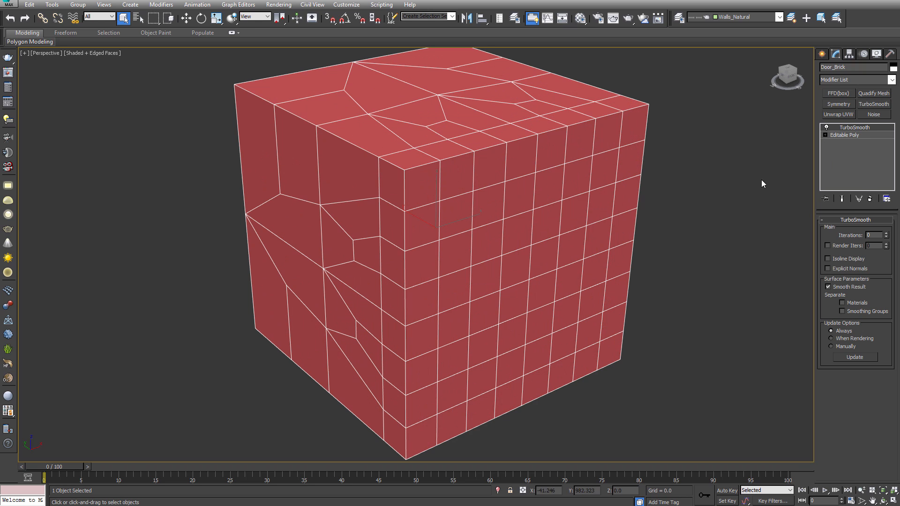
click(888, 234)
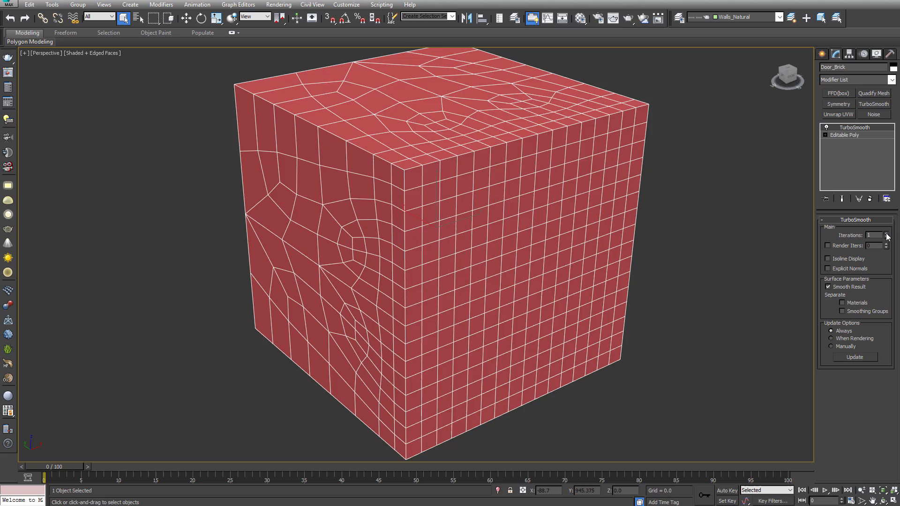
click(888, 233)
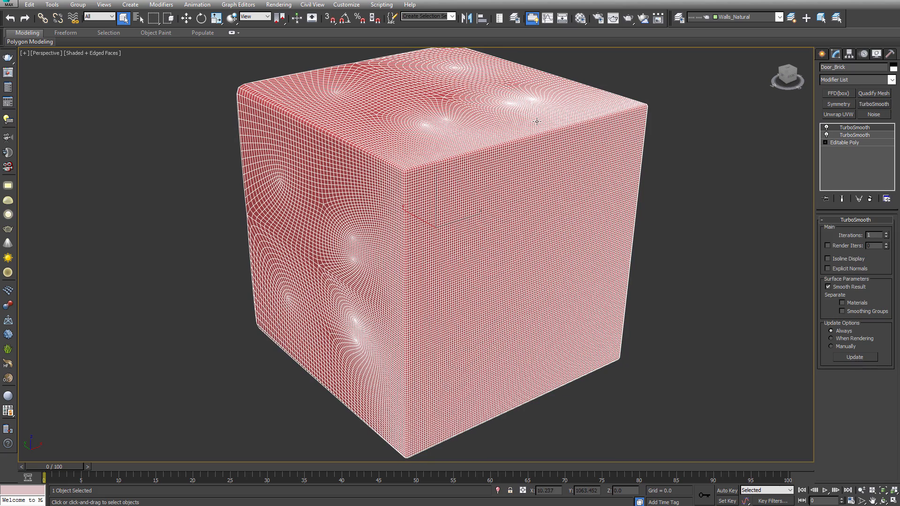
click(675, 238)
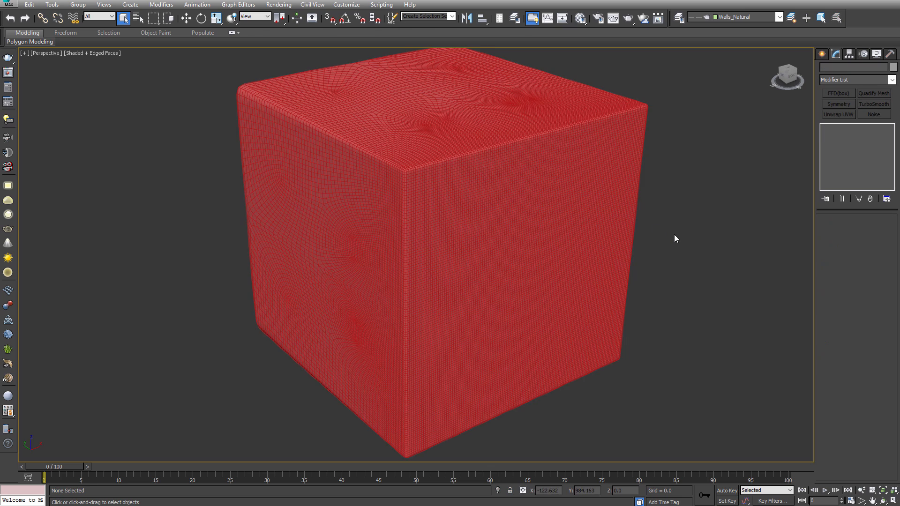
key(F4)
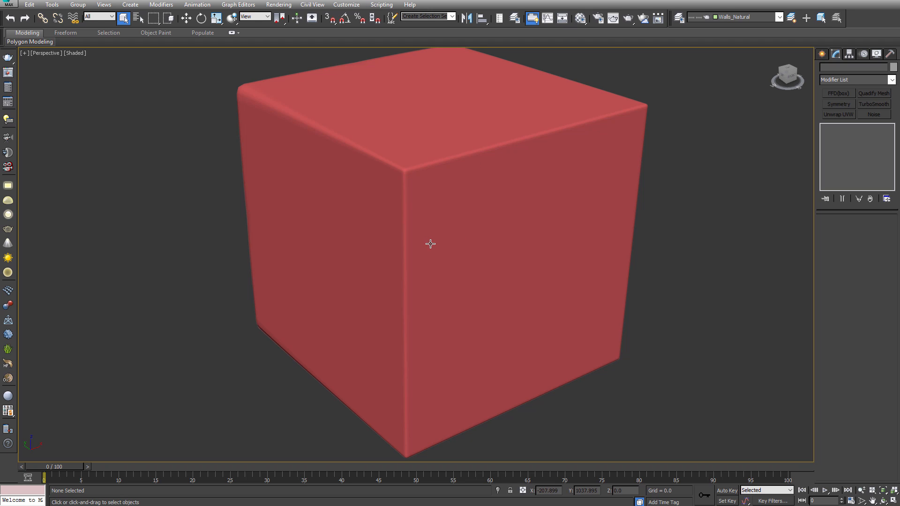
mouse_move(485, 241)
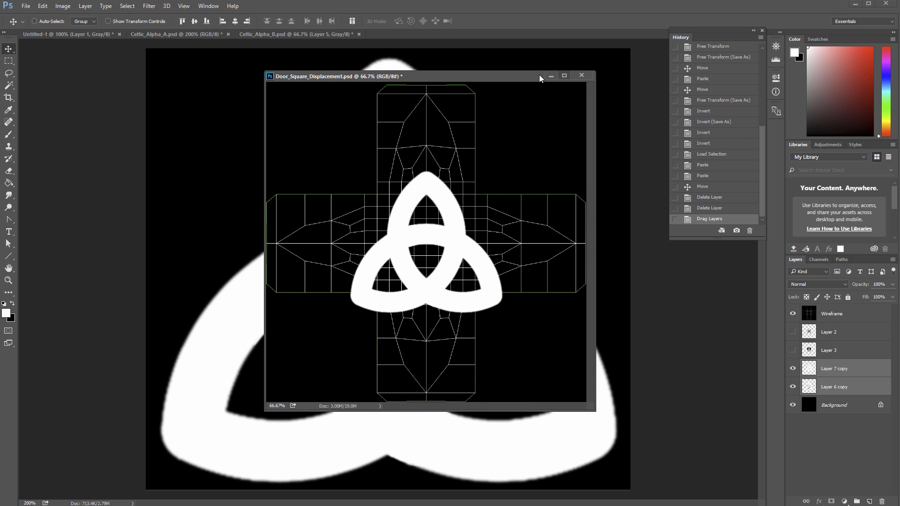
- Dock the displacement document, select the White and Levels layers, and shrink the triquetra into the central UV square
click(563, 75)
text(Levels)
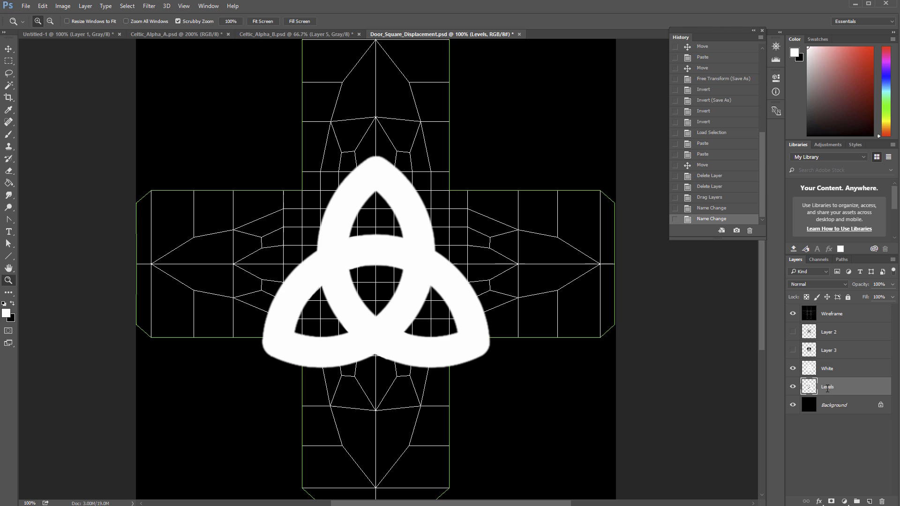
click(828, 368)
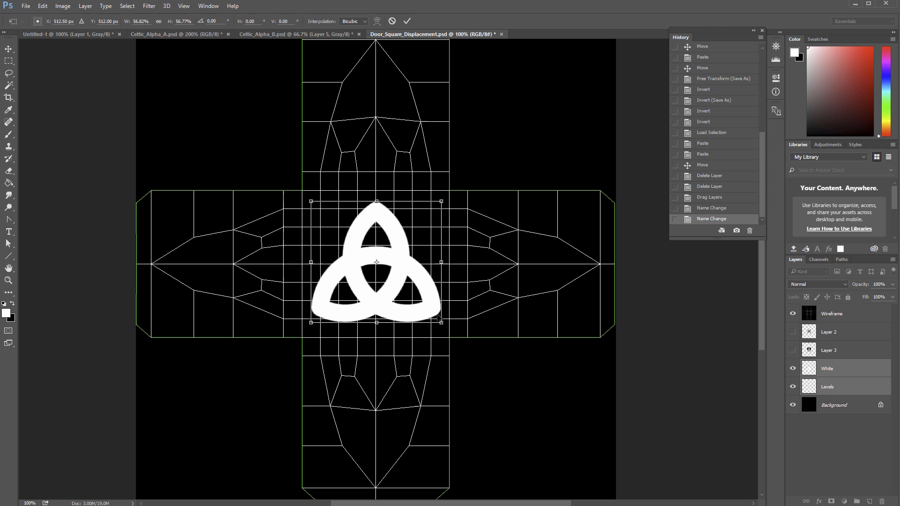
drag(377, 263, 373, 259)
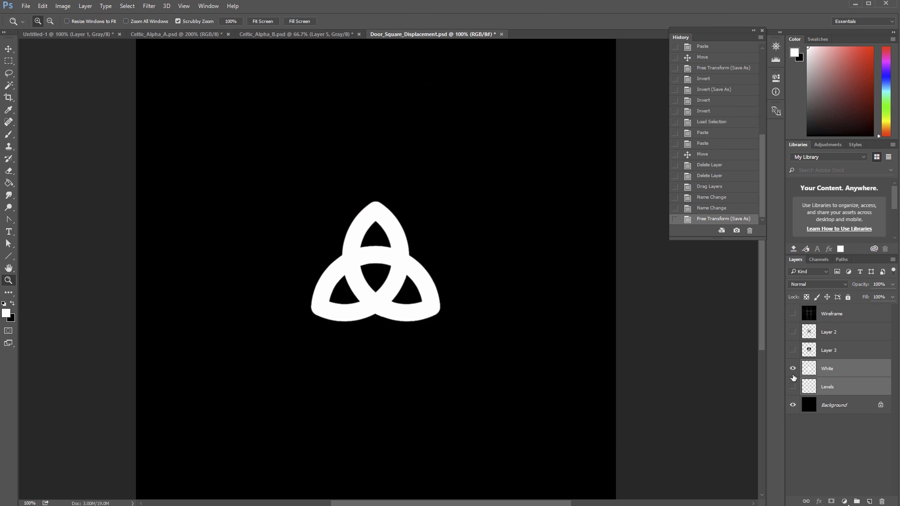
- Hide the White layer and save the map as Door_Square_Displacement in Maps/DoorSquare
click(26, 6)
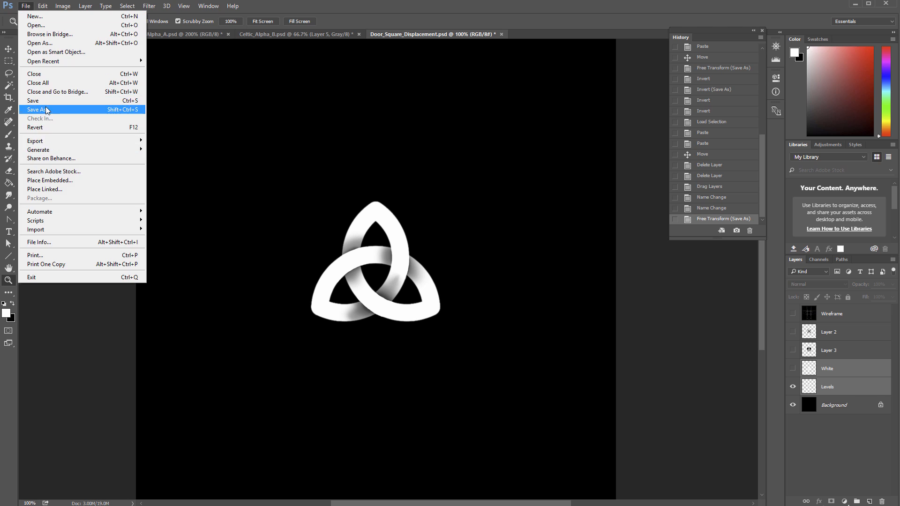
click(37, 109)
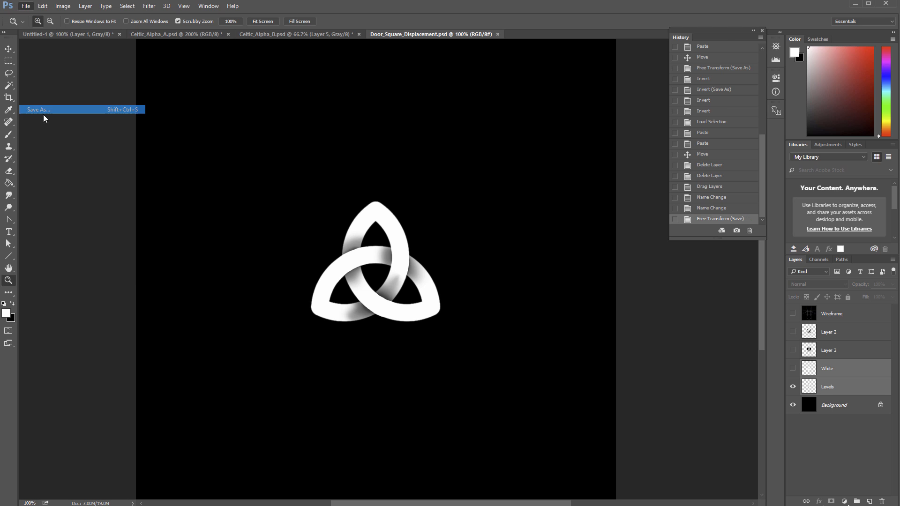
click(39, 110)
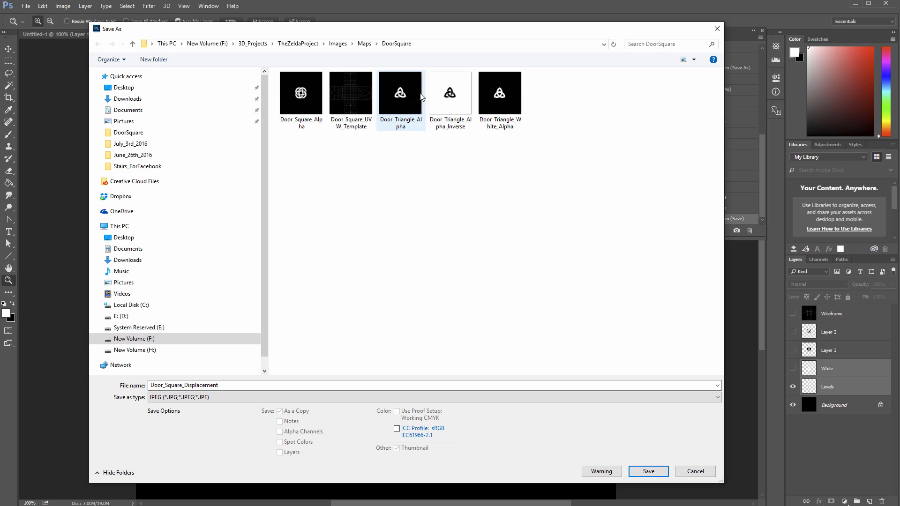
click(500, 93)
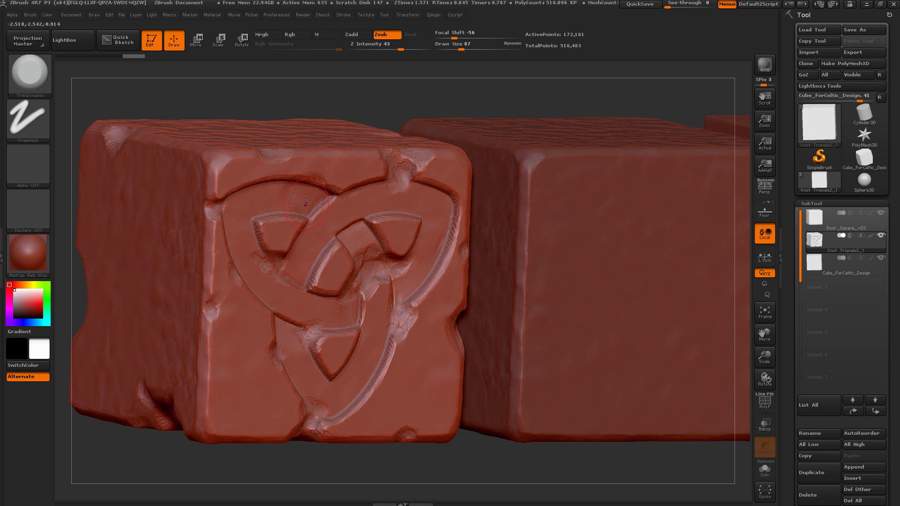
mouse_move(311, 197)
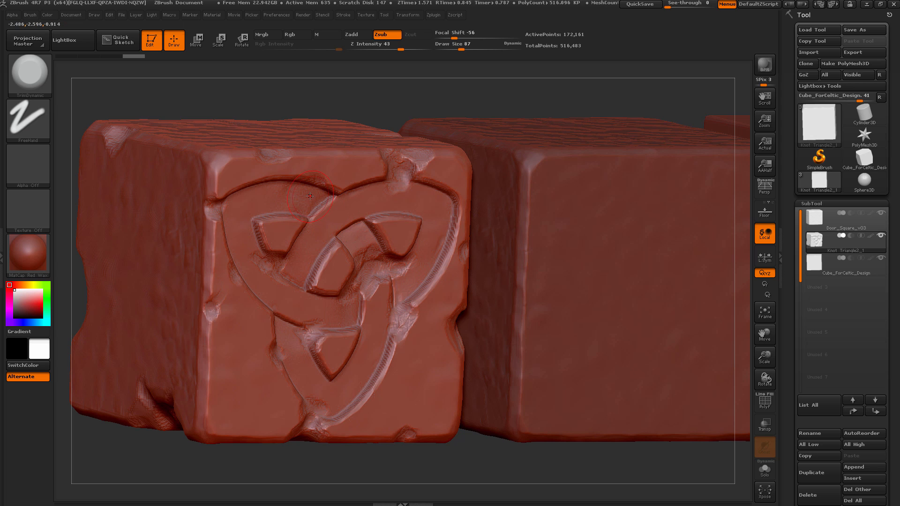
mouse_move(329, 193)
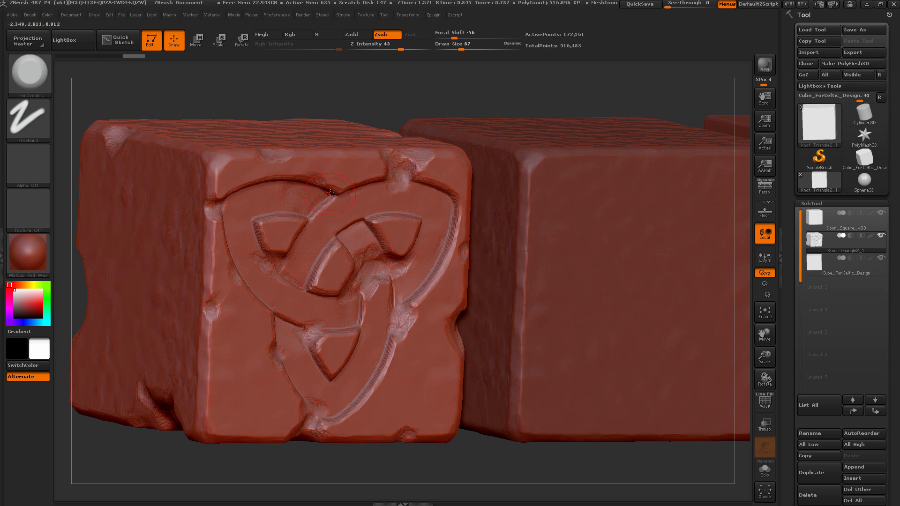
mouse_move(304, 195)
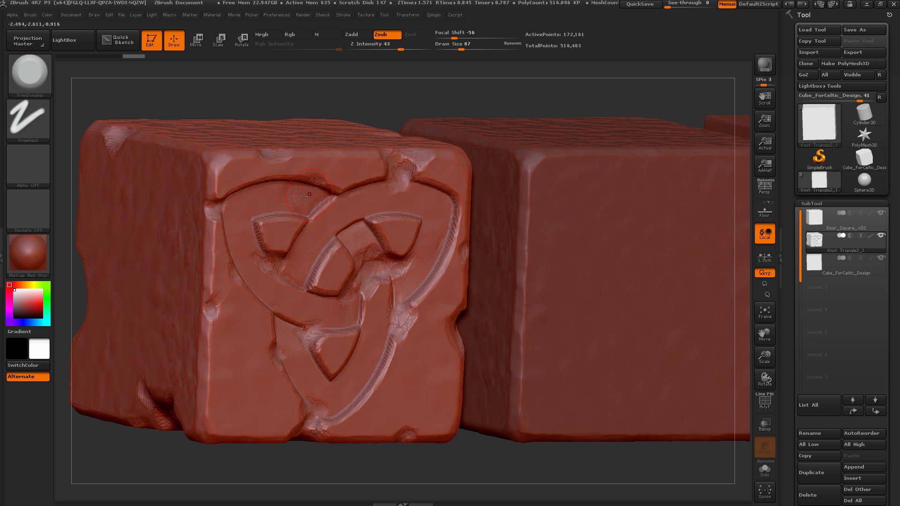
mouse_move(332, 206)
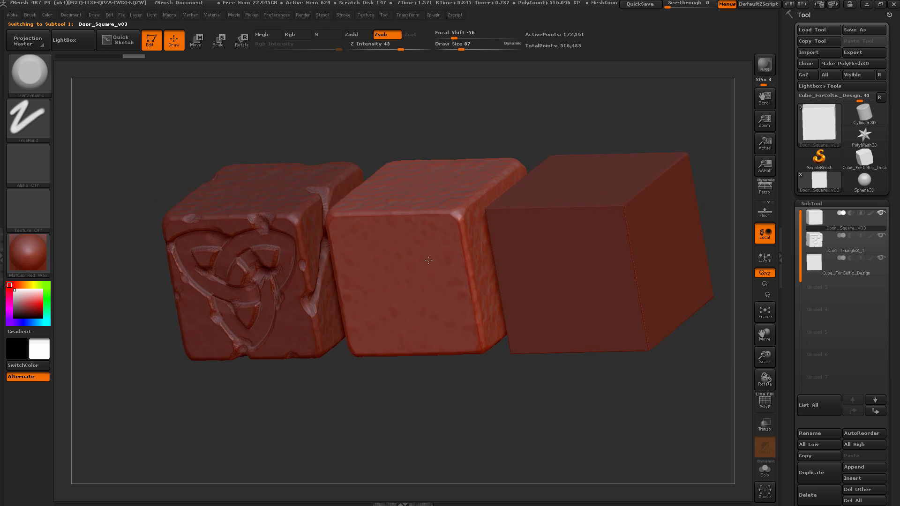
- Orbit and zoom around the three cubes to inspect the plain block from the front and top
drag(427, 261, 449, 184)
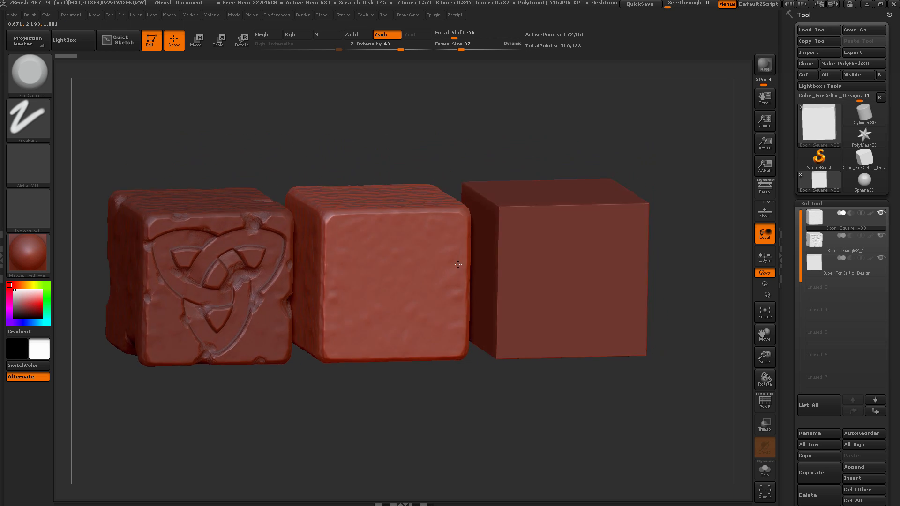
drag(459, 265, 465, 266)
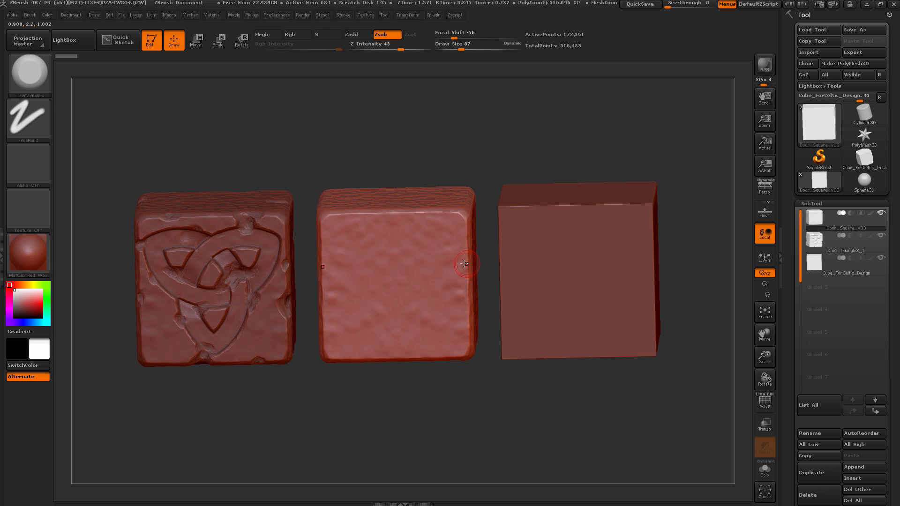
drag(466, 264, 471, 247)
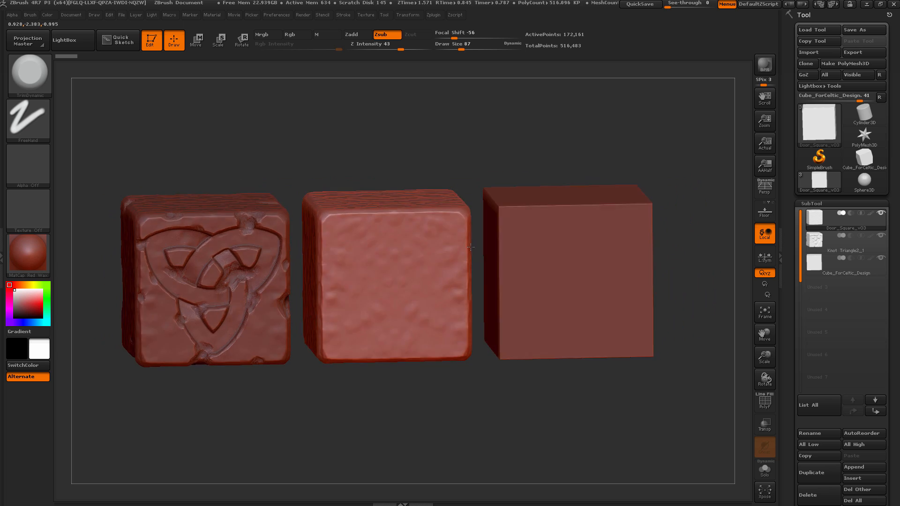
drag(471, 247, 246, 304)
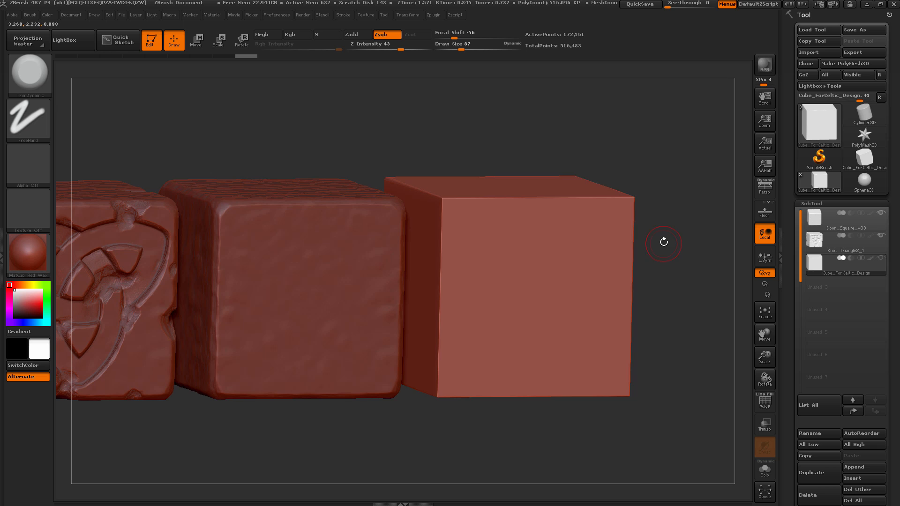
drag(663, 242, 261, 280)
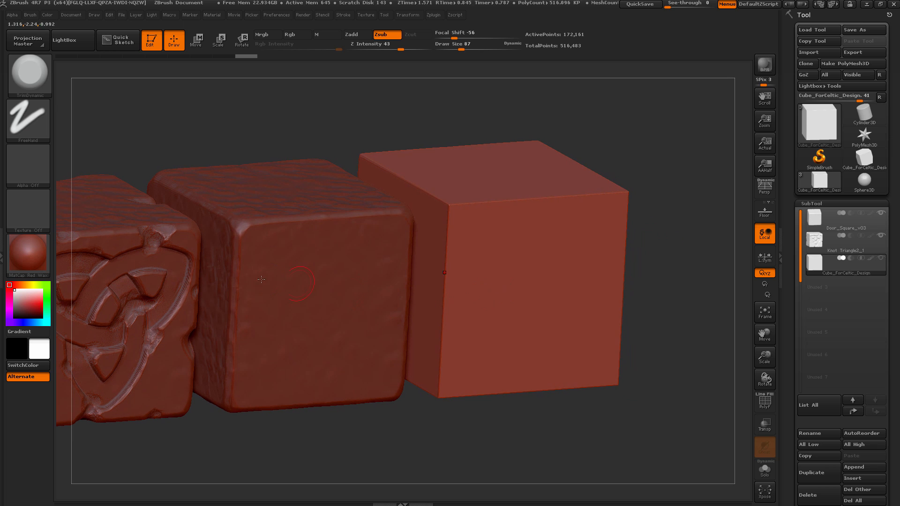
mouse_move(238, 247)
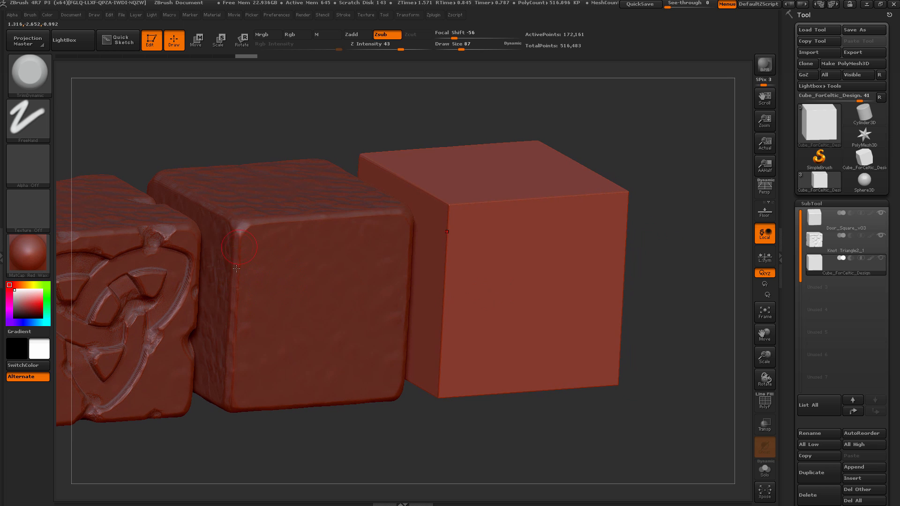
mouse_move(270, 257)
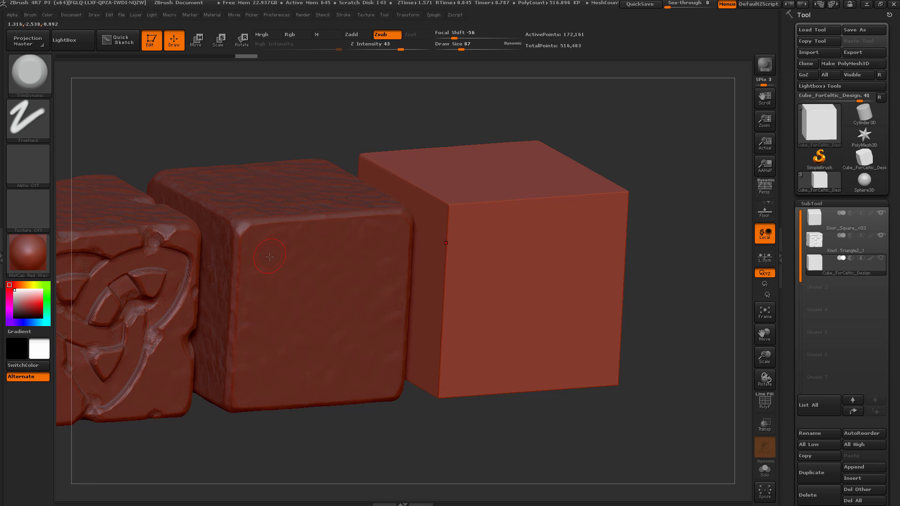
mouse_move(459, 215)
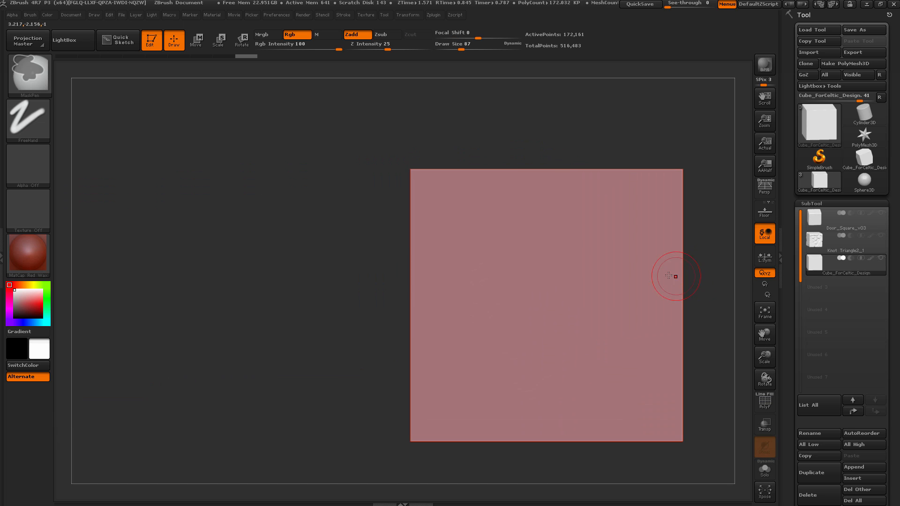
- Pick the TrimDynamic brush and flatten a strip along the cube's front vertical edge
drag(676, 276, 254, 276)
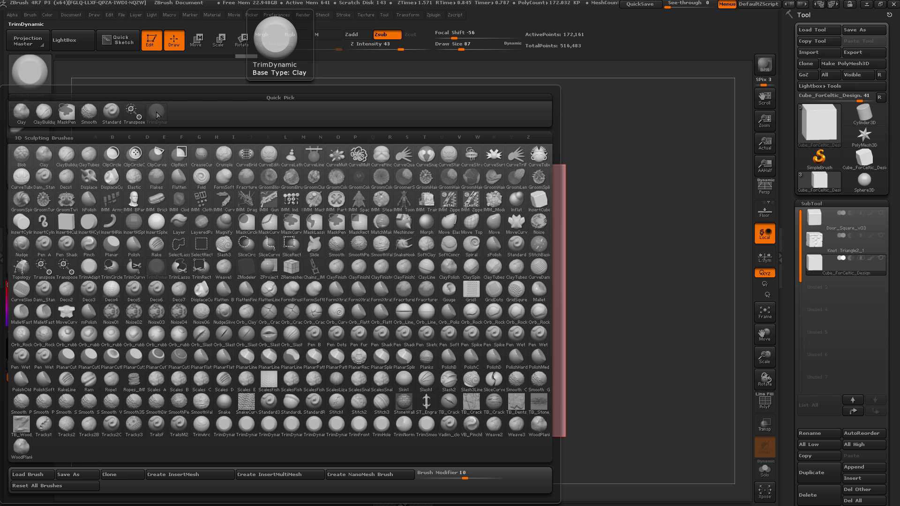
click(424, 137)
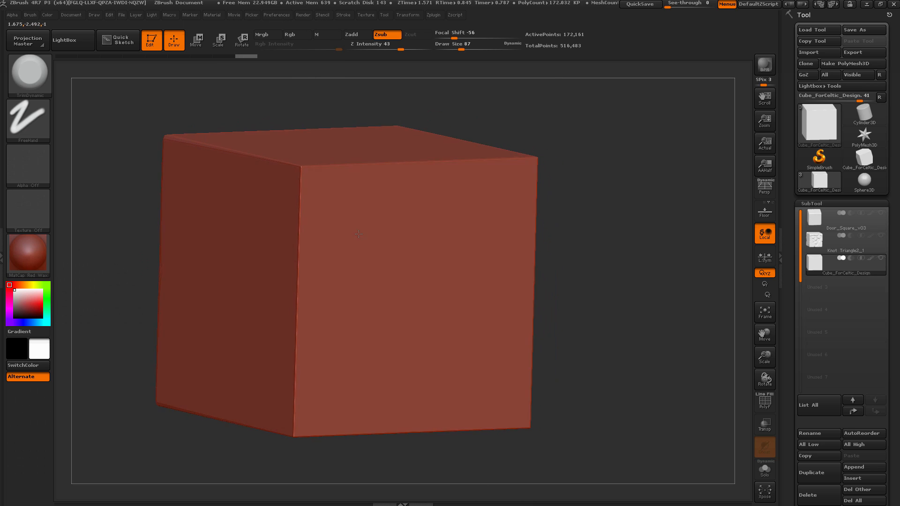
drag(358, 235, 301, 168)
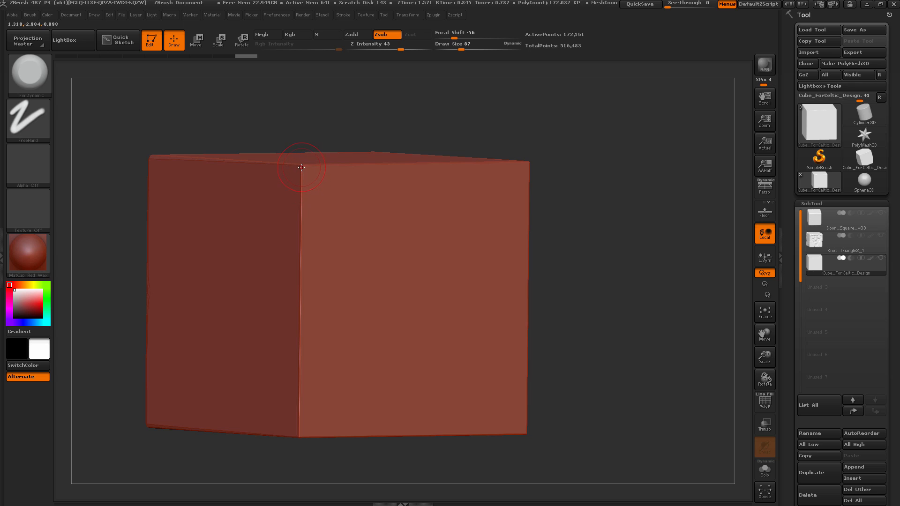
drag(302, 167, 301, 227)
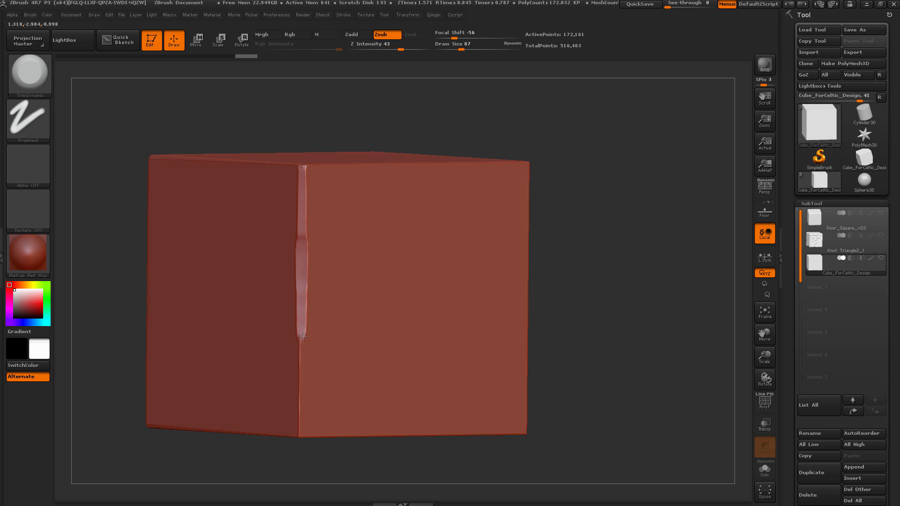
mouse_move(577, 264)
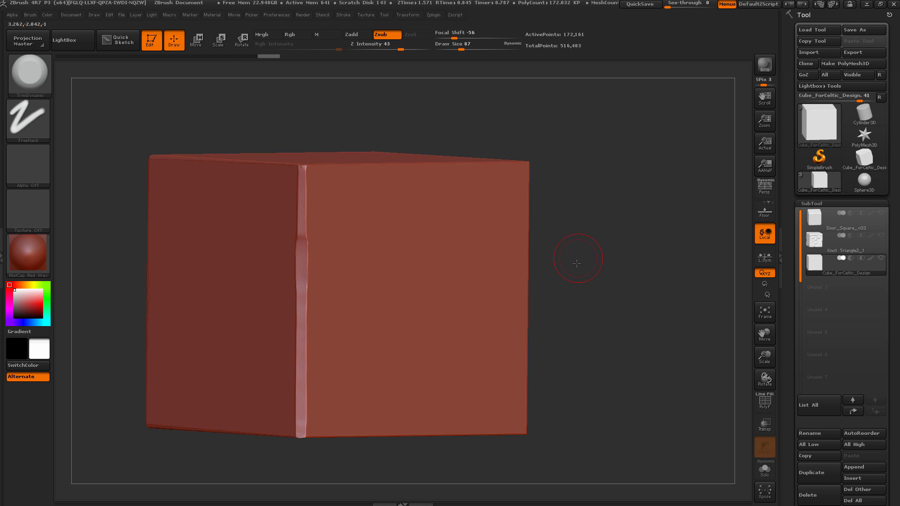
drag(577, 265, 635, 265)
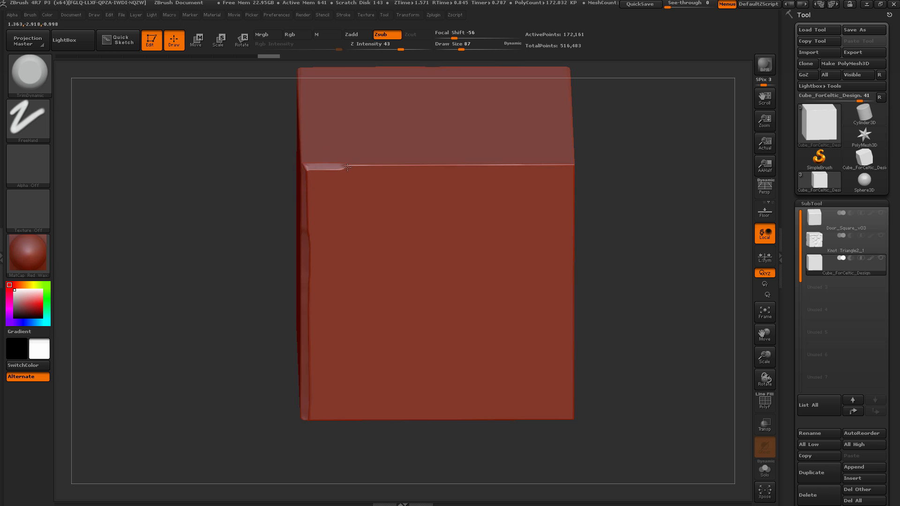
drag(347, 167, 470, 167)
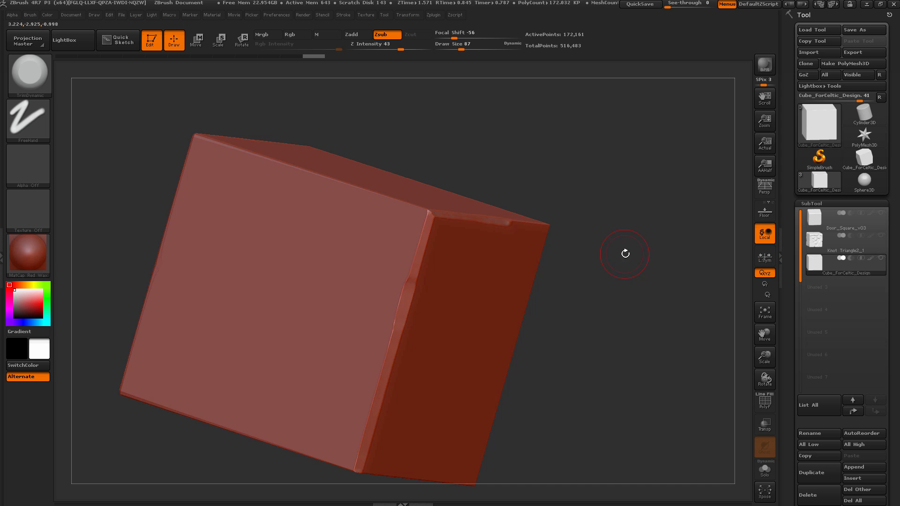
- Trim chamfers along the top edge, another side edge and more of the front edge, orbiting between strokes
drag(625, 254, 337, 173)
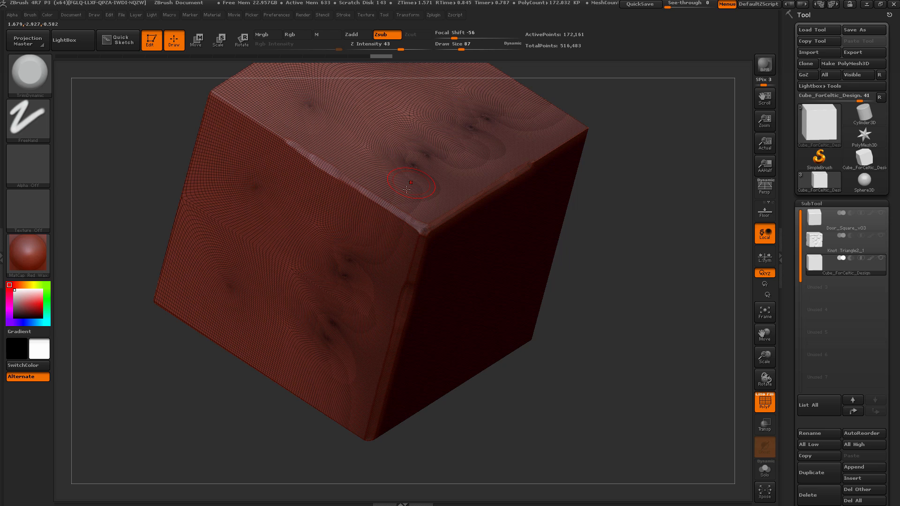
drag(408, 184, 643, 211)
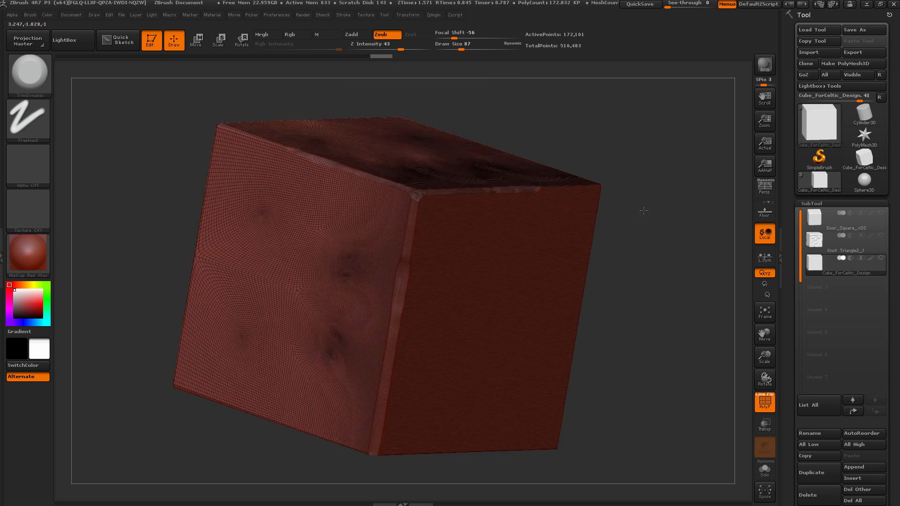
drag(643, 211, 232, 267)
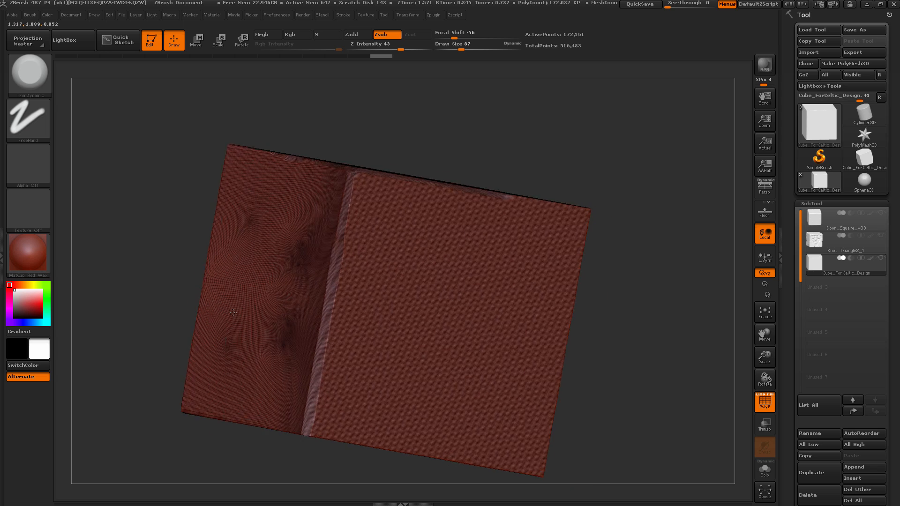
drag(230, 314, 434, 270)
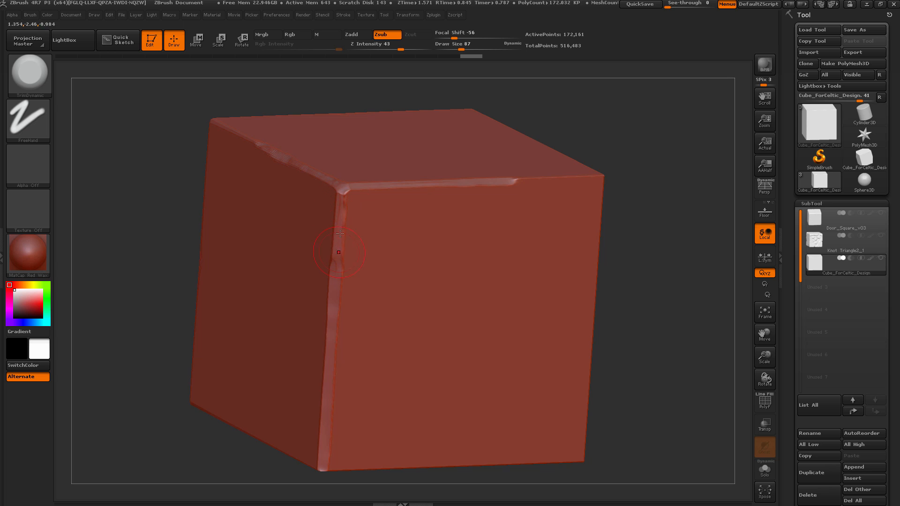
drag(339, 253, 345, 224)
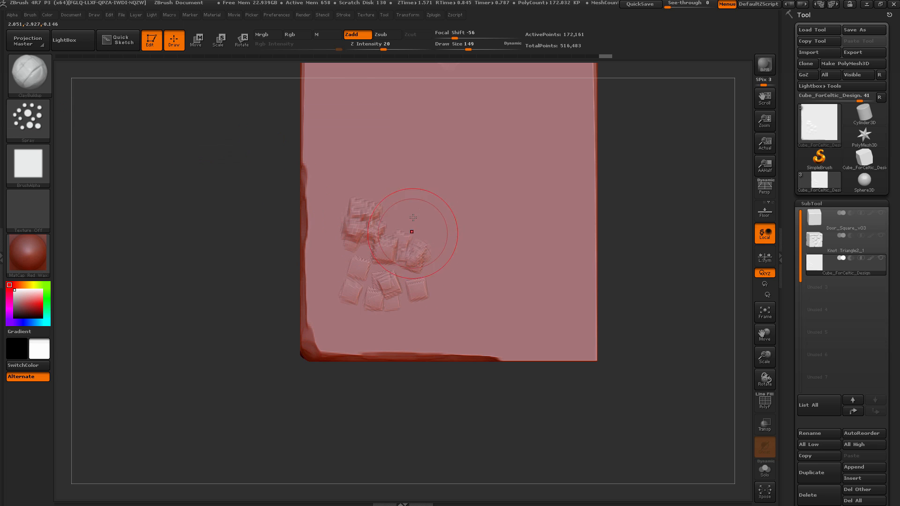
- Stamp overlapping small square chunks across the cube's face with the Clay Buildup spray stroke
drag(410, 231, 401, 312)
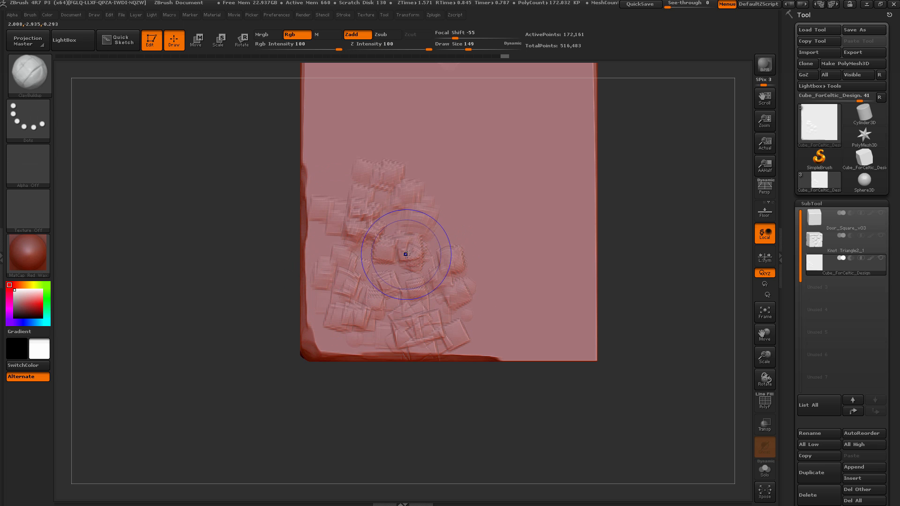
drag(406, 255, 344, 296)
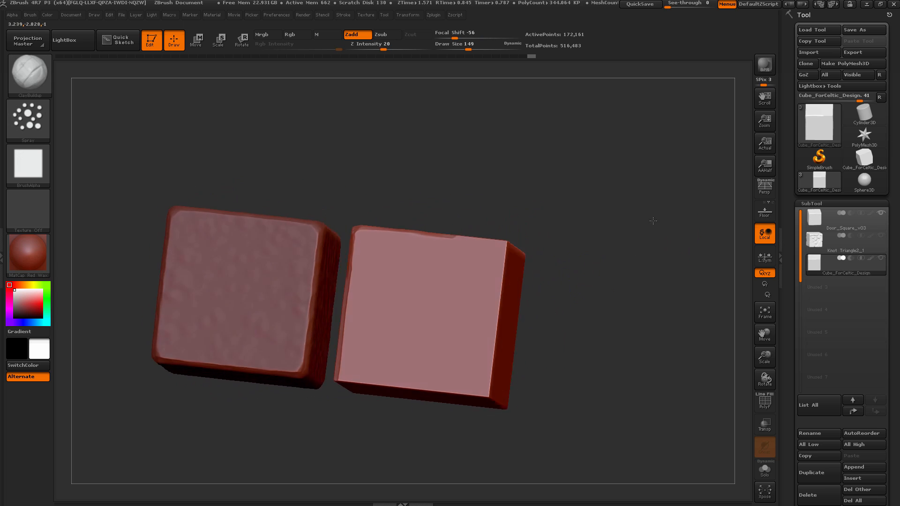
- Import the white and fade triangle alphas and select Door_Triangle_White_Alpha
drag(653, 221, 662, 252)
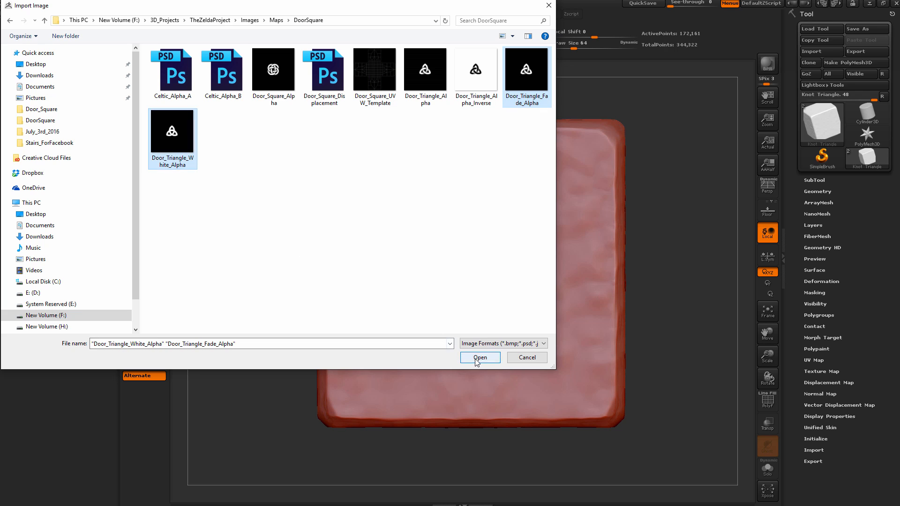
click(480, 357)
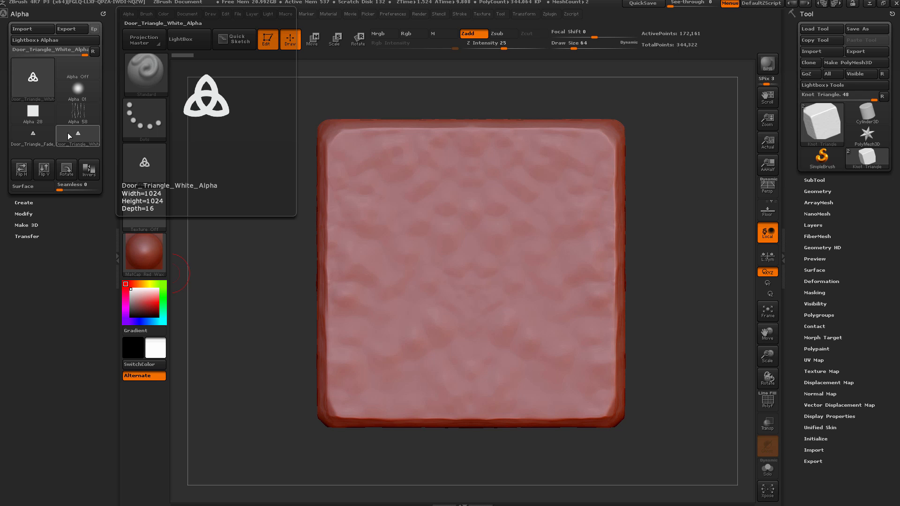
click(33, 136)
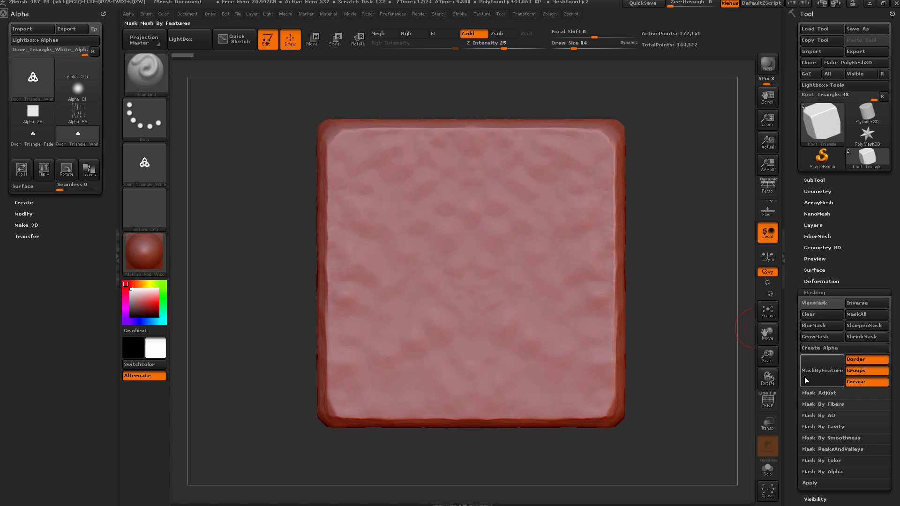
- Expand Mask By Alpha under Tool > Masking to mask the cube face with the knot
click(826, 460)
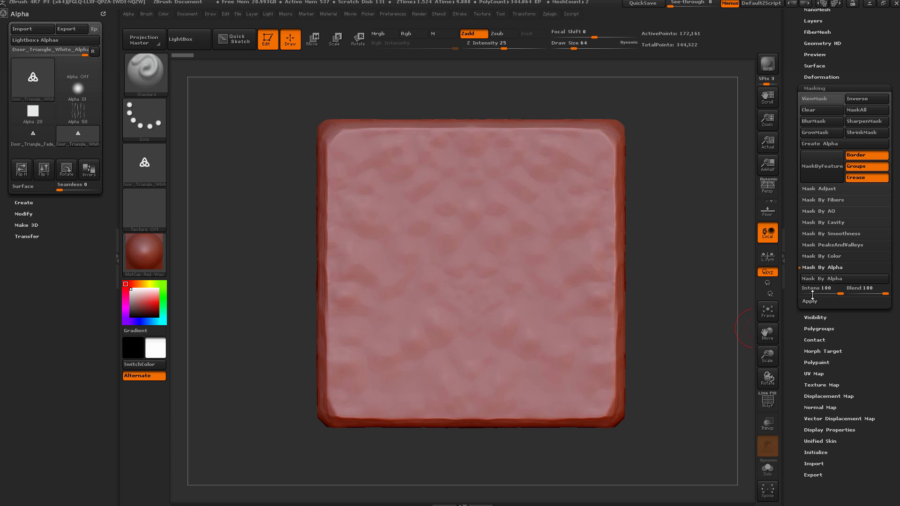
click(821, 99)
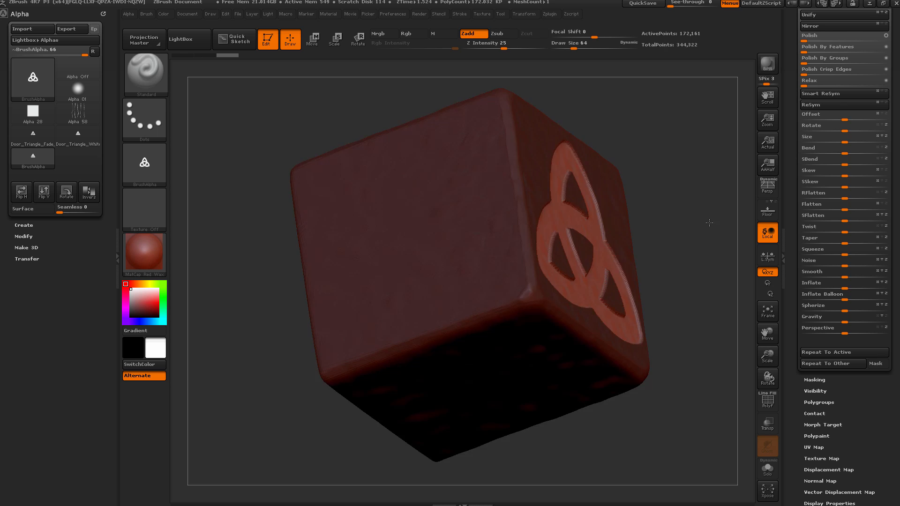
- Push the unmasked triquetra knot shape outward from the cube face
click(312, 40)
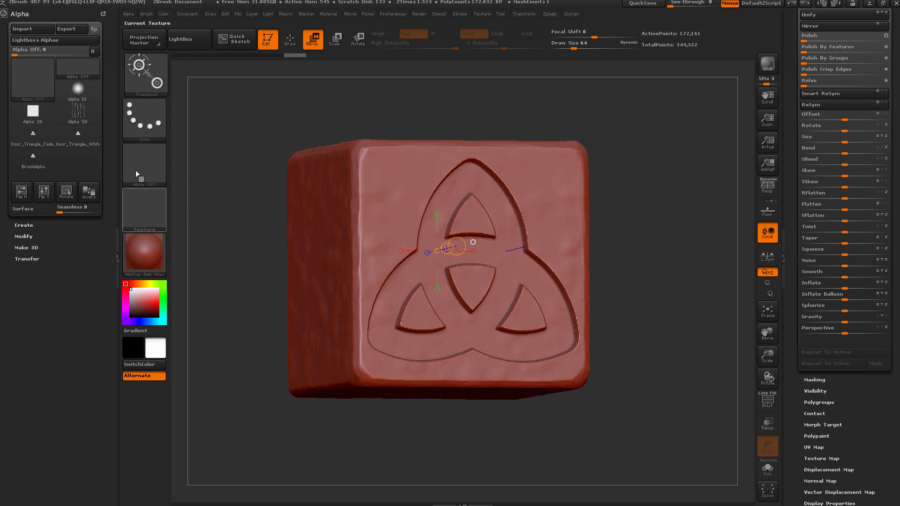
mouse_move(33, 134)
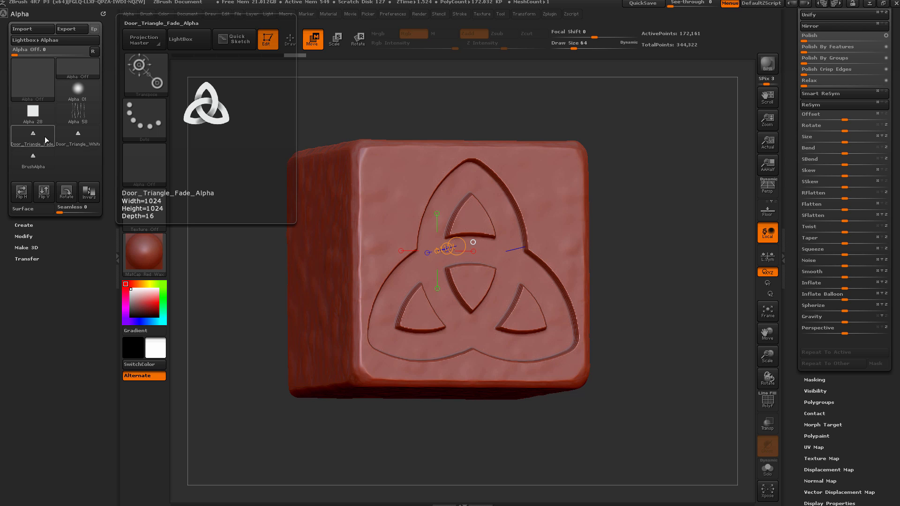
- Mask the cube face with Door_Triangle_Fade_Alpha
click(33, 136)
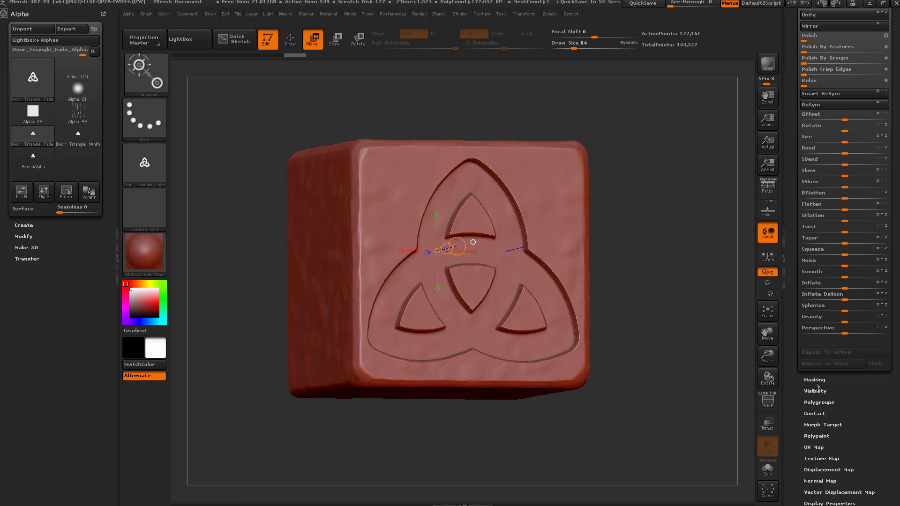
scroll(down, 3)
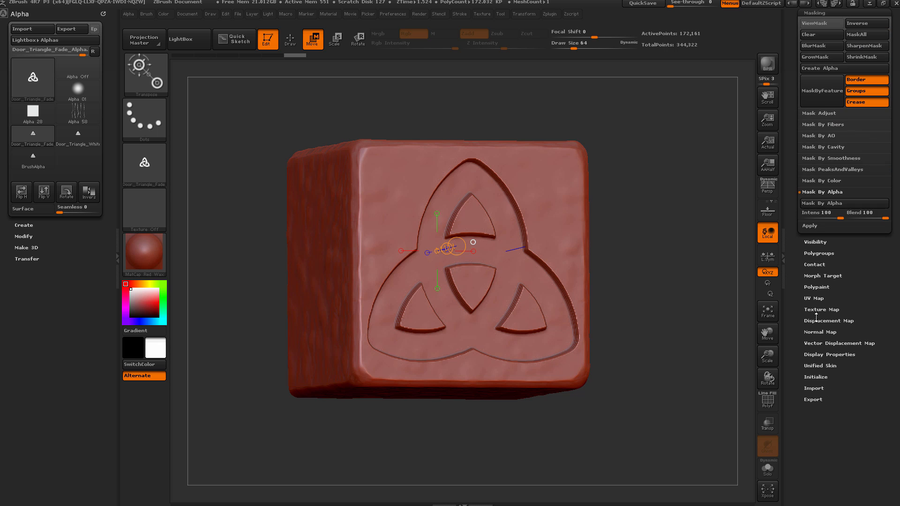
click(822, 22)
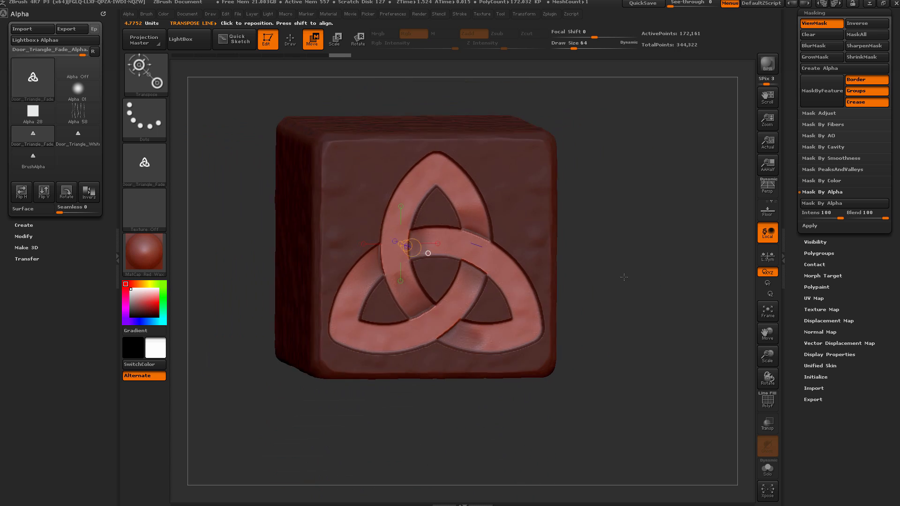
- Face the knot head-on and offset its bands with Transpose Move for an over-under weave
drag(405, 243, 520, 243)
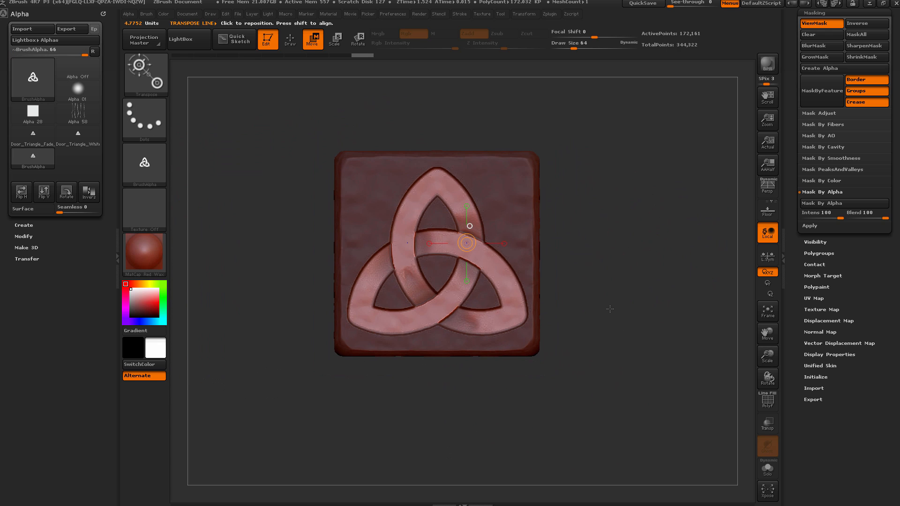
drag(468, 242, 487, 239)
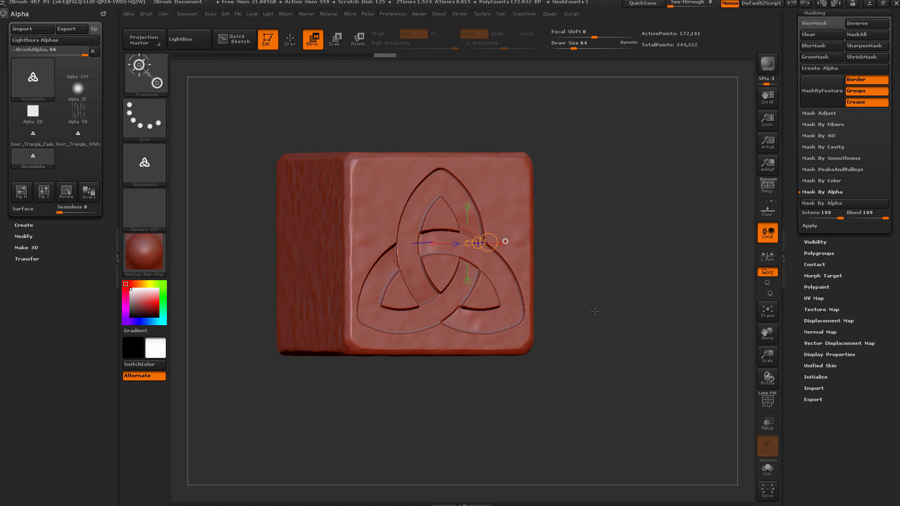
click(31, 79)
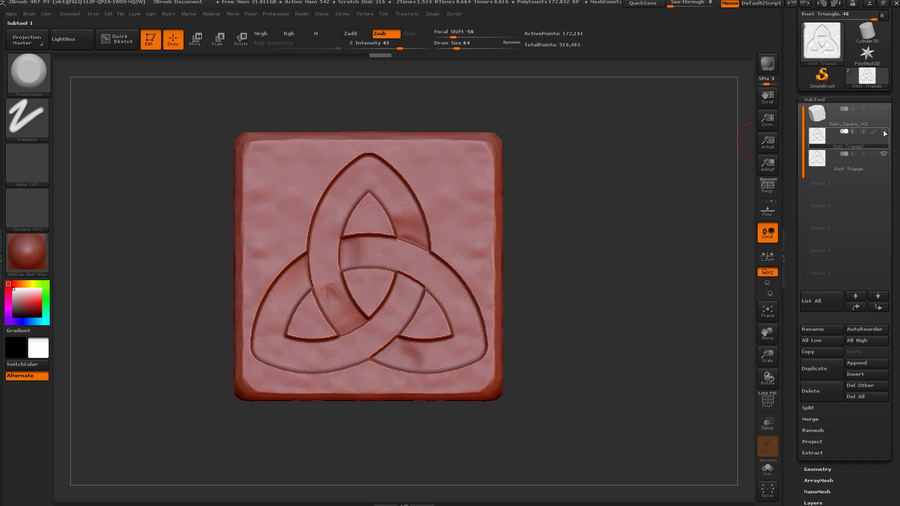
mouse_move(612, 201)
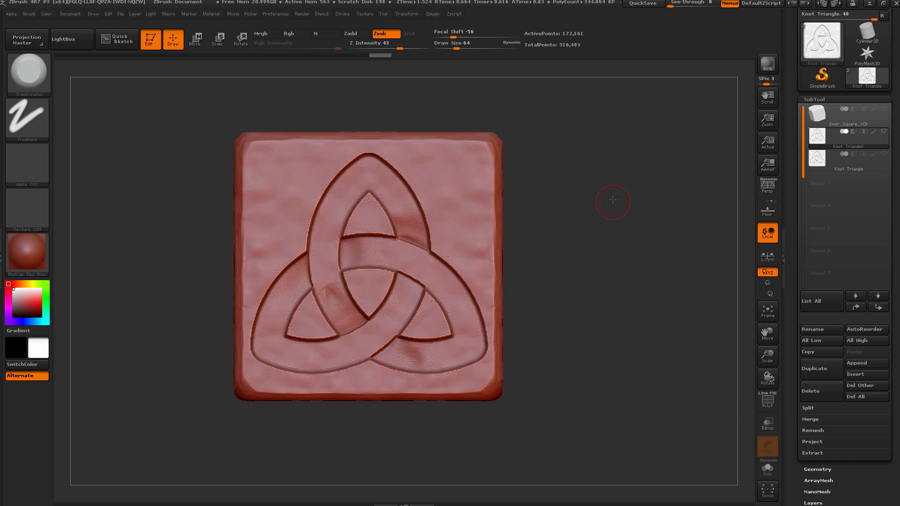
- Carve along the knot band edges, inner loop groove and crossing to tighten the carving
drag(613, 202, 362, 132)
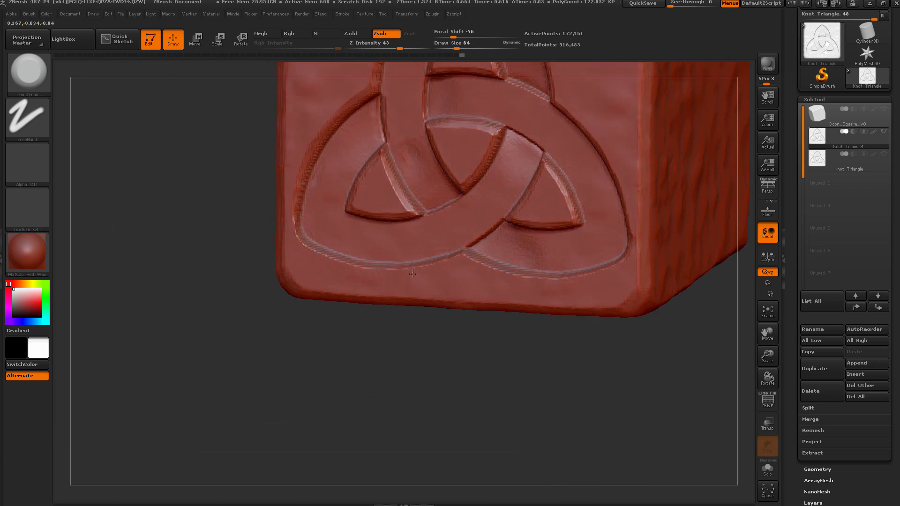
drag(411, 273, 374, 364)
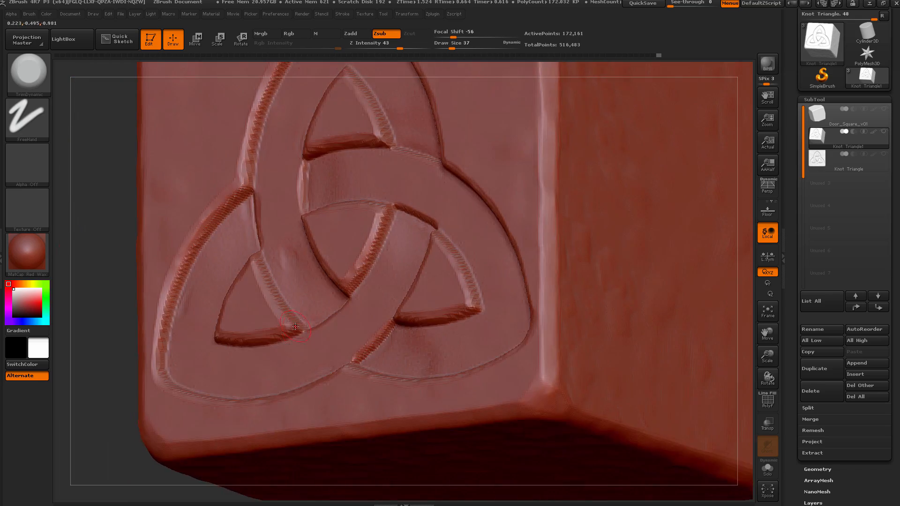
drag(296, 327, 434, 241)
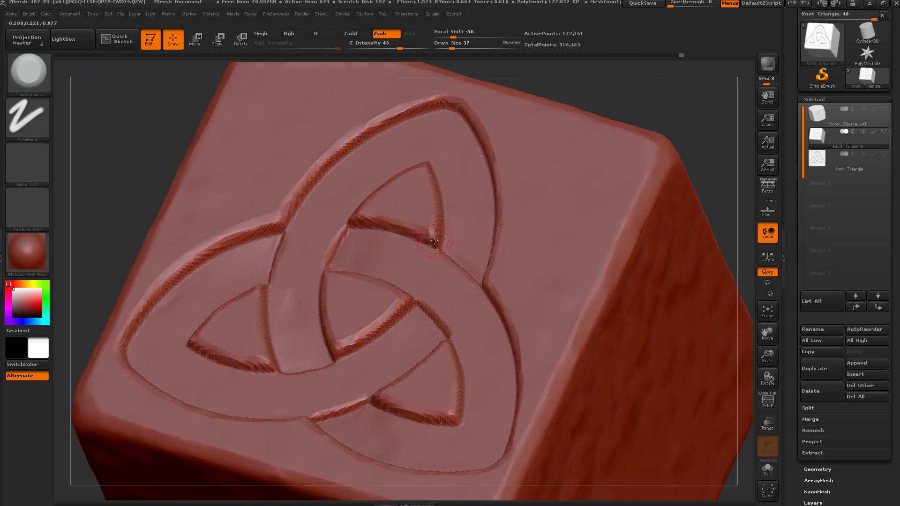
drag(435, 241, 278, 368)
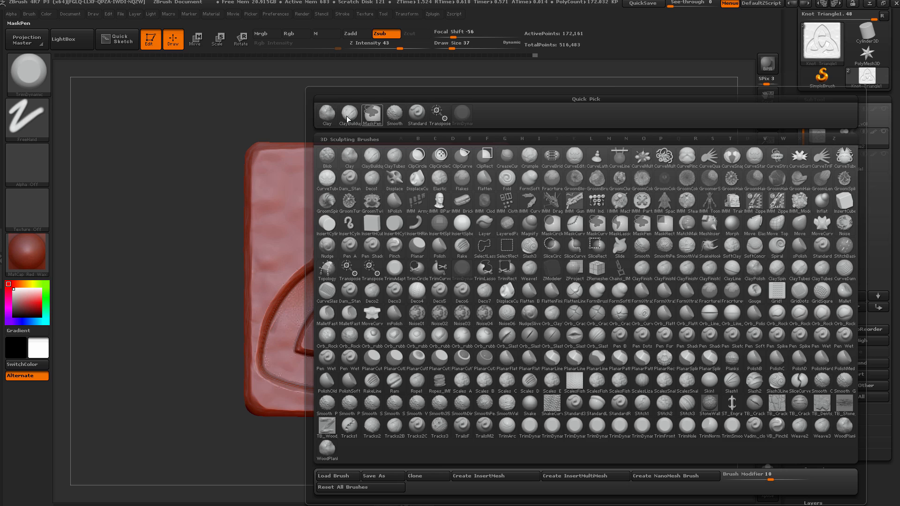
- Choose a clay/chisel brush and set it to Zsub for carving inward
click(349, 115)
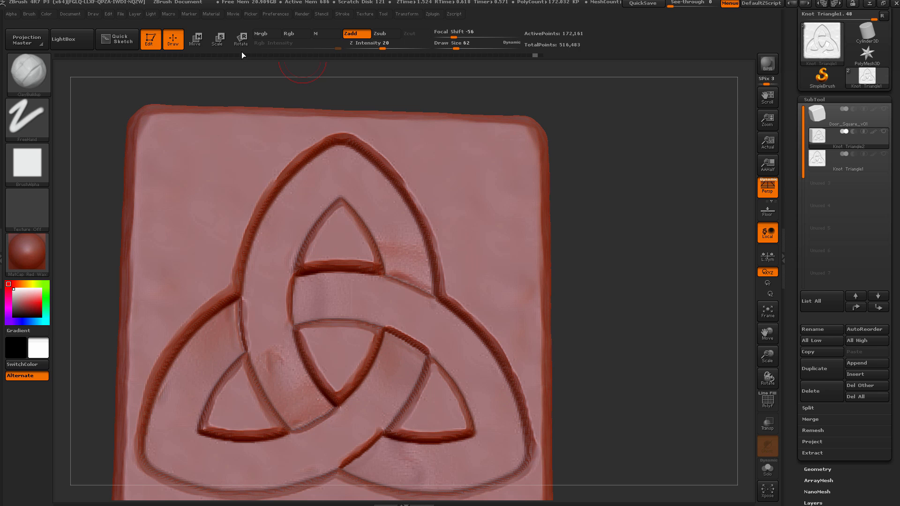
click(384, 34)
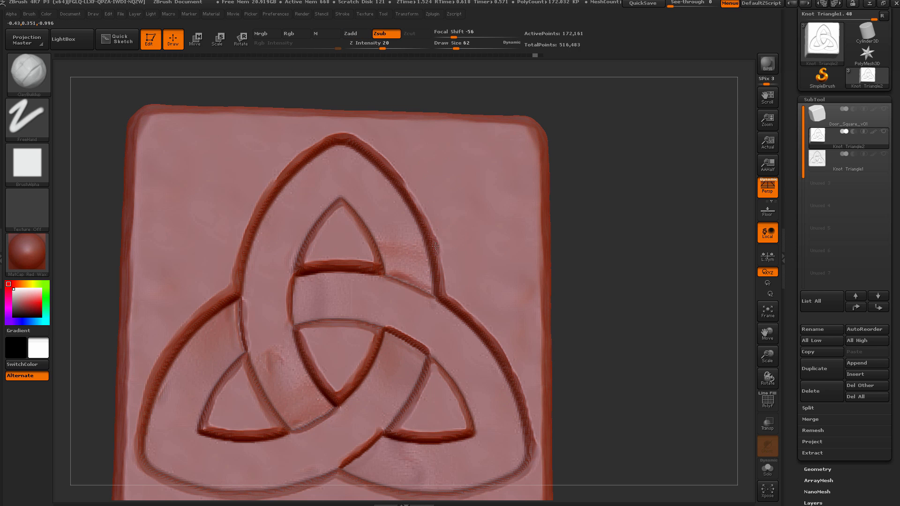
click(438, 248)
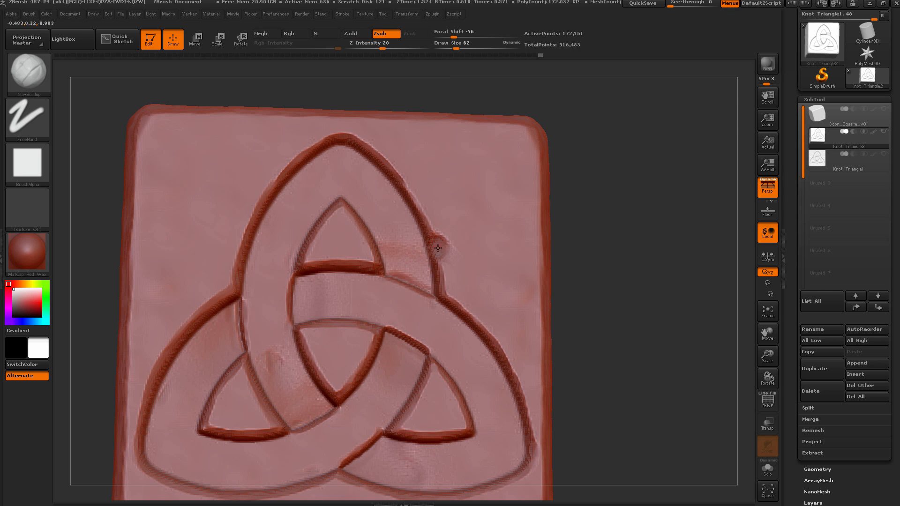
- Chip dents into the face's upper edge, chew the corners and nick the lower edges
drag(436, 248, 543, 217)
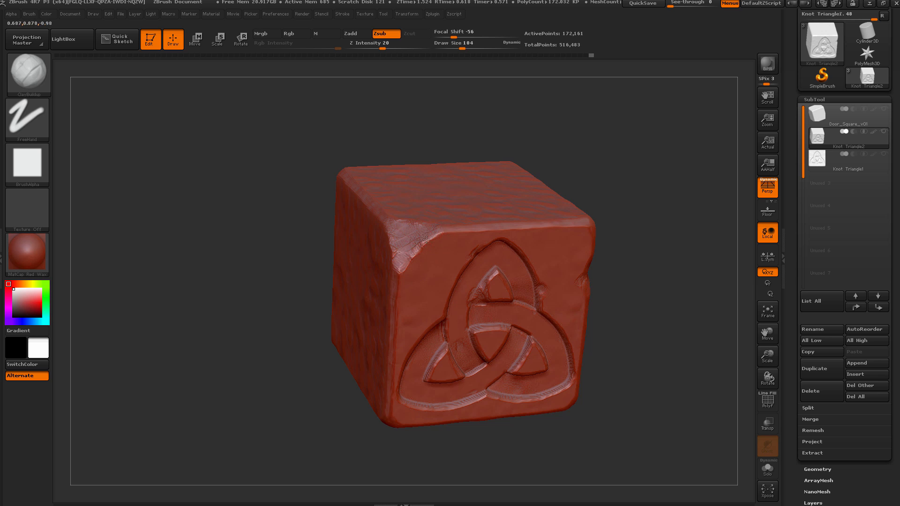
drag(428, 240, 395, 224)
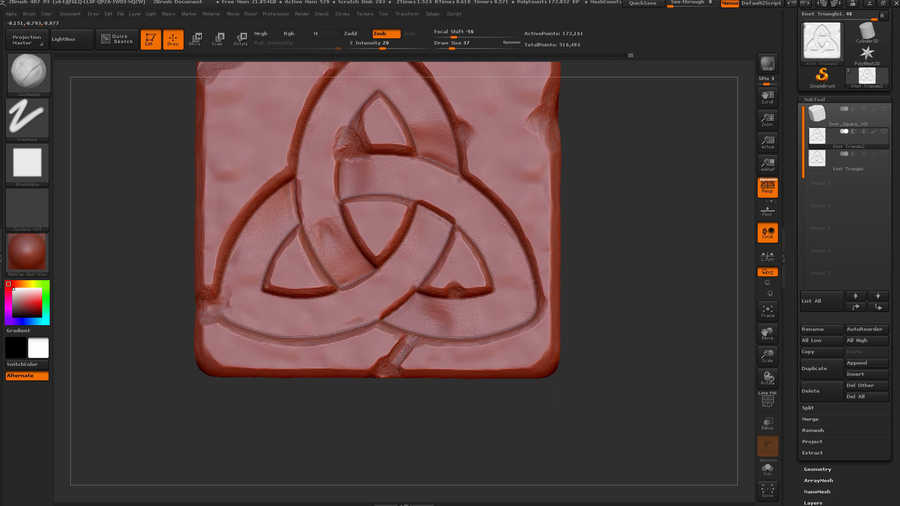
drag(402, 229, 405, 320)
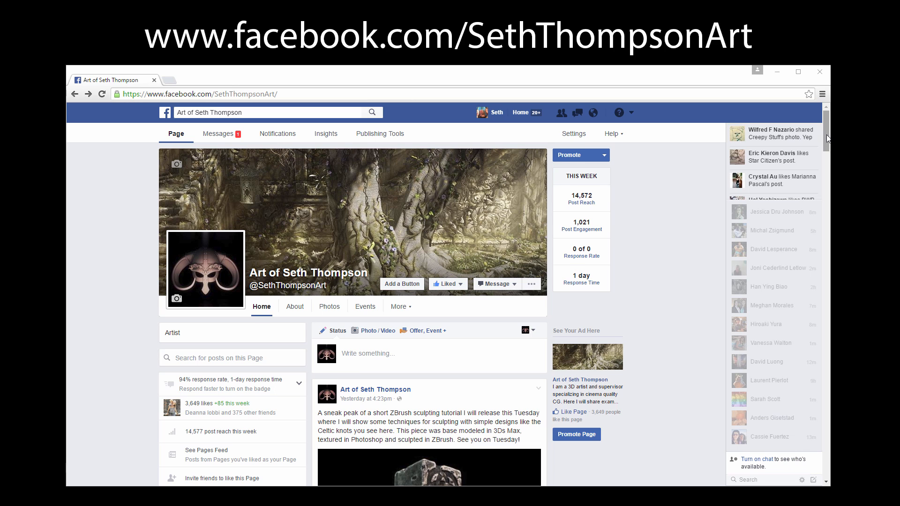
- Scroll down the artist's Facebook page to the ZBrush Summit post
scroll(down, 3)
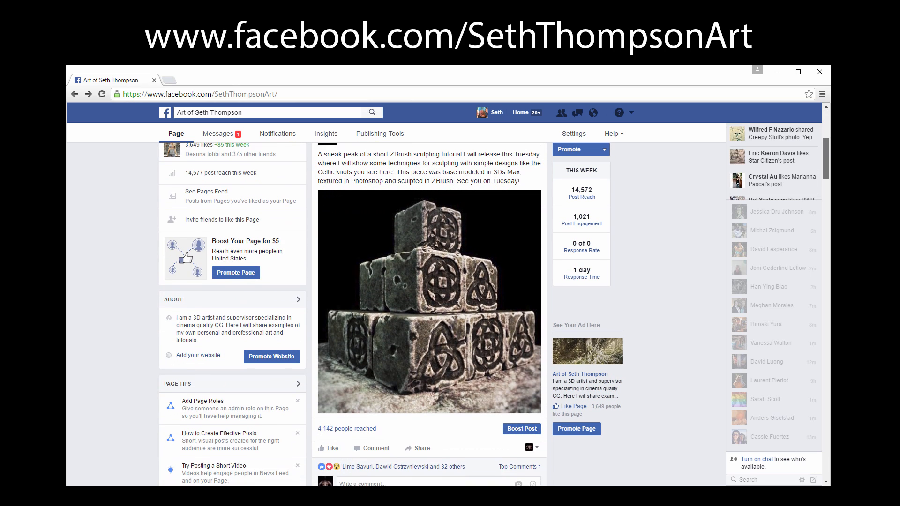
scroll(down, 3)
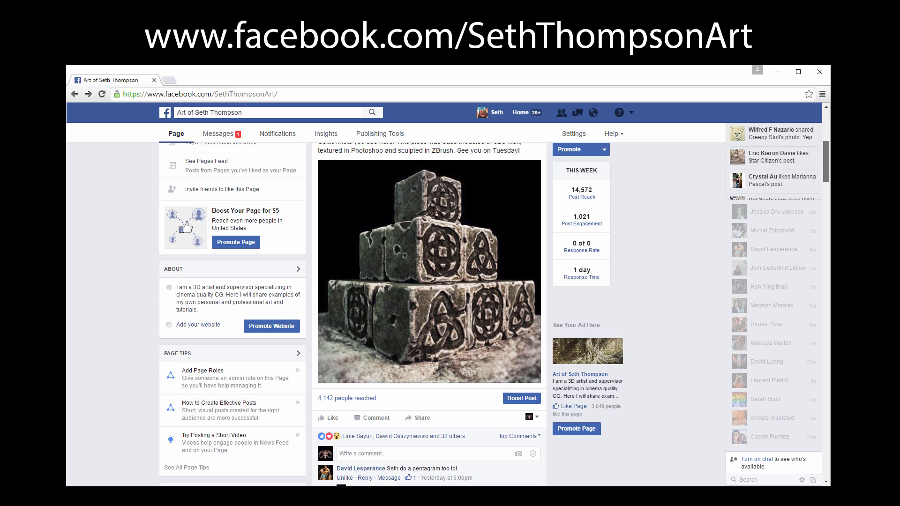
scroll(down, 3)
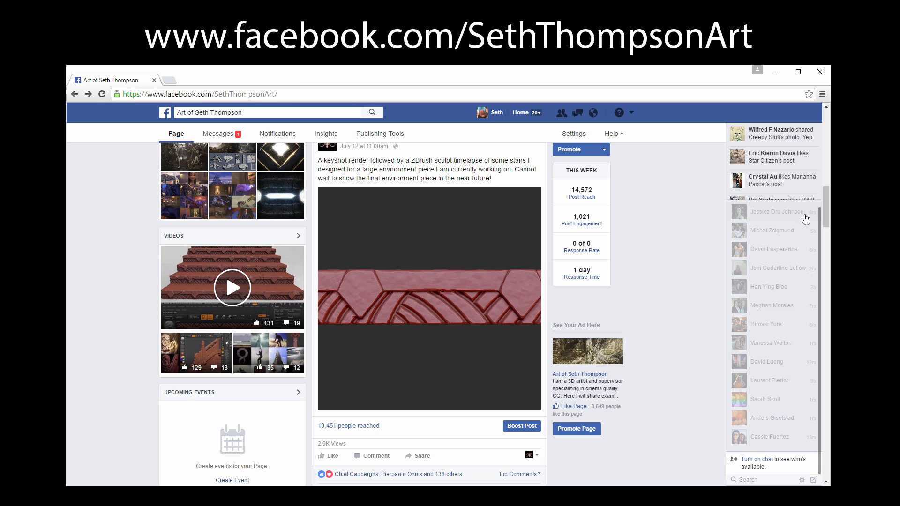
scroll(down, 3)
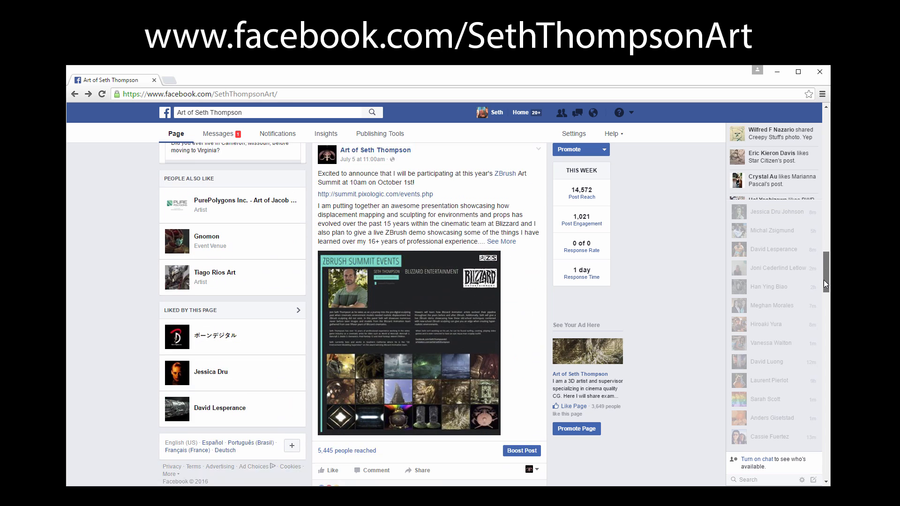
- View the ZBrush Summit announcement photo full-size, then close the viewer
click(408, 341)
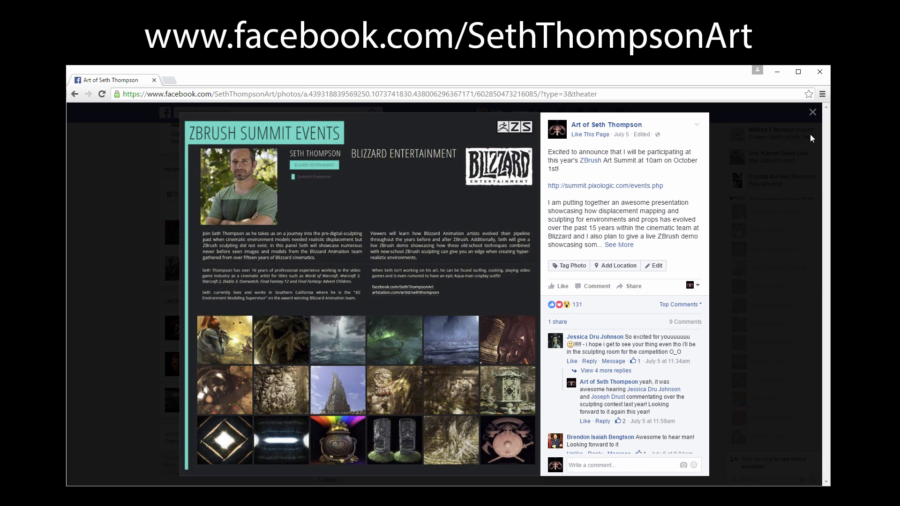
click(813, 111)
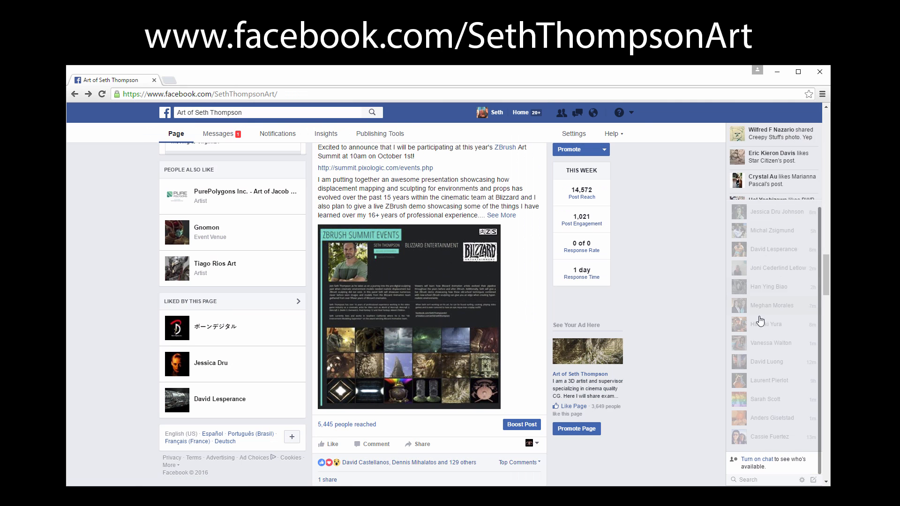